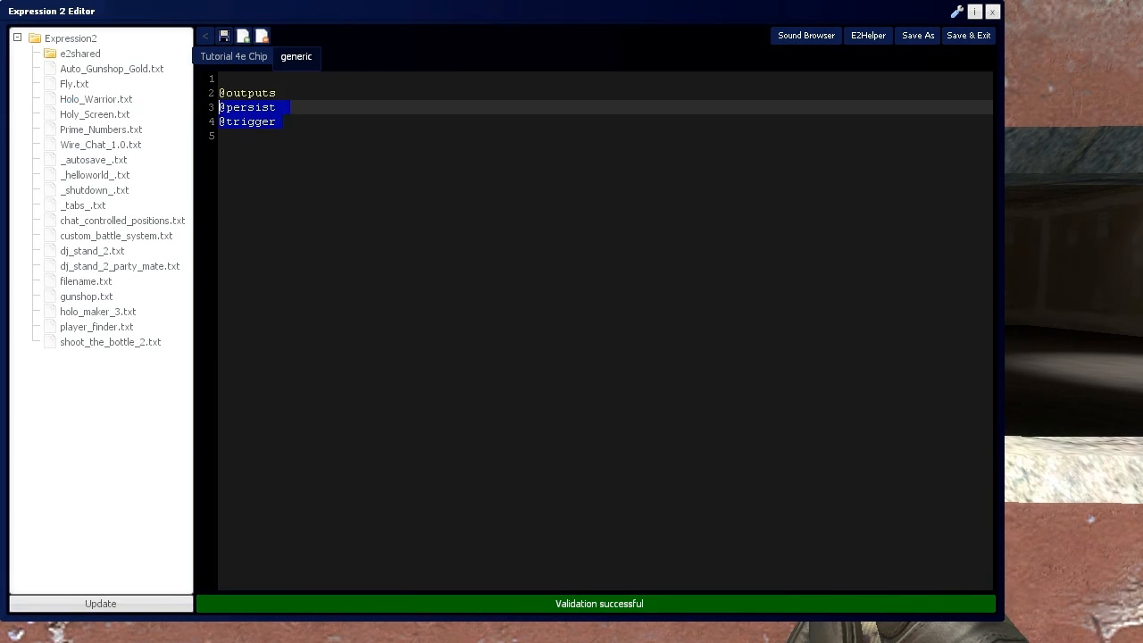
# Step: Declare the outputs Ent:entity and RGB:vector
pyautogui.write('E')
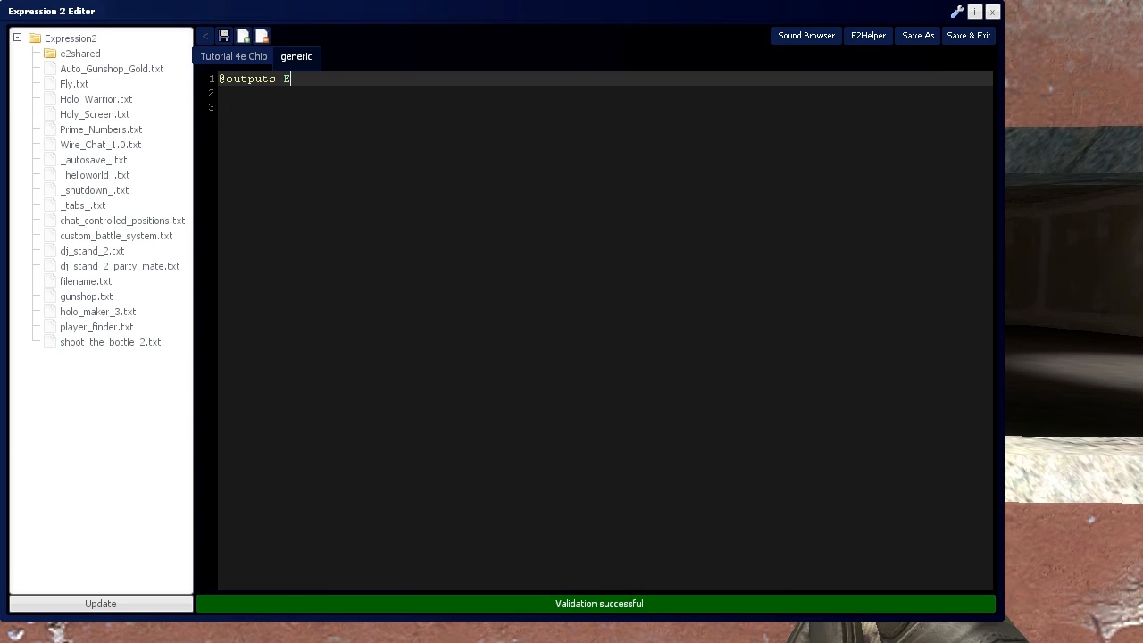
pyautogui.write('nt:entity RG')
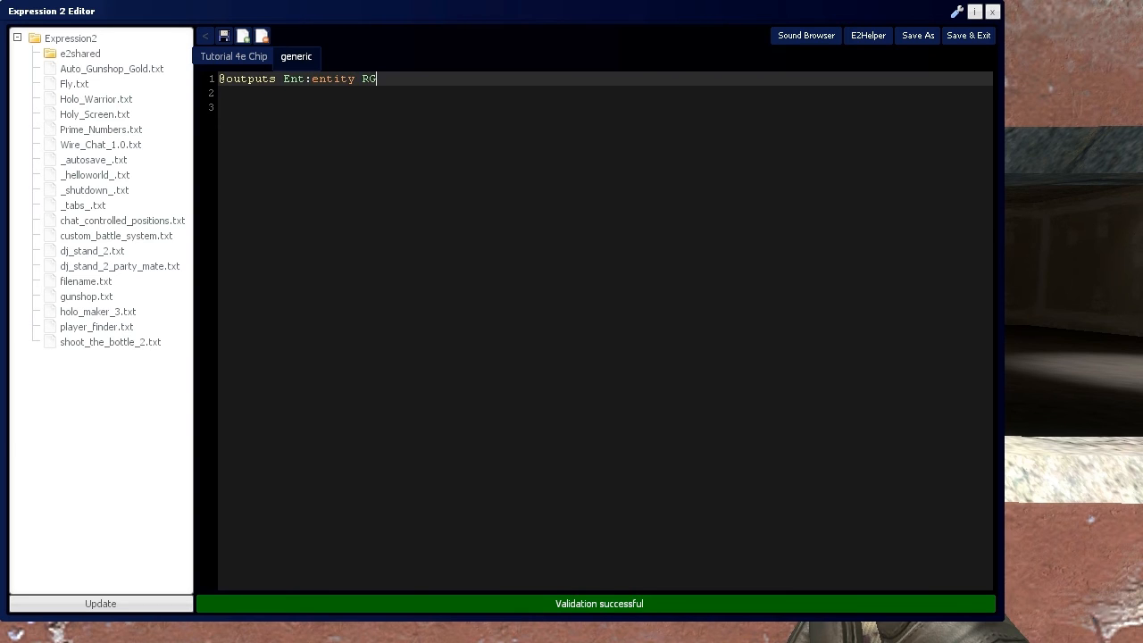
pyautogui.write('B:vector')
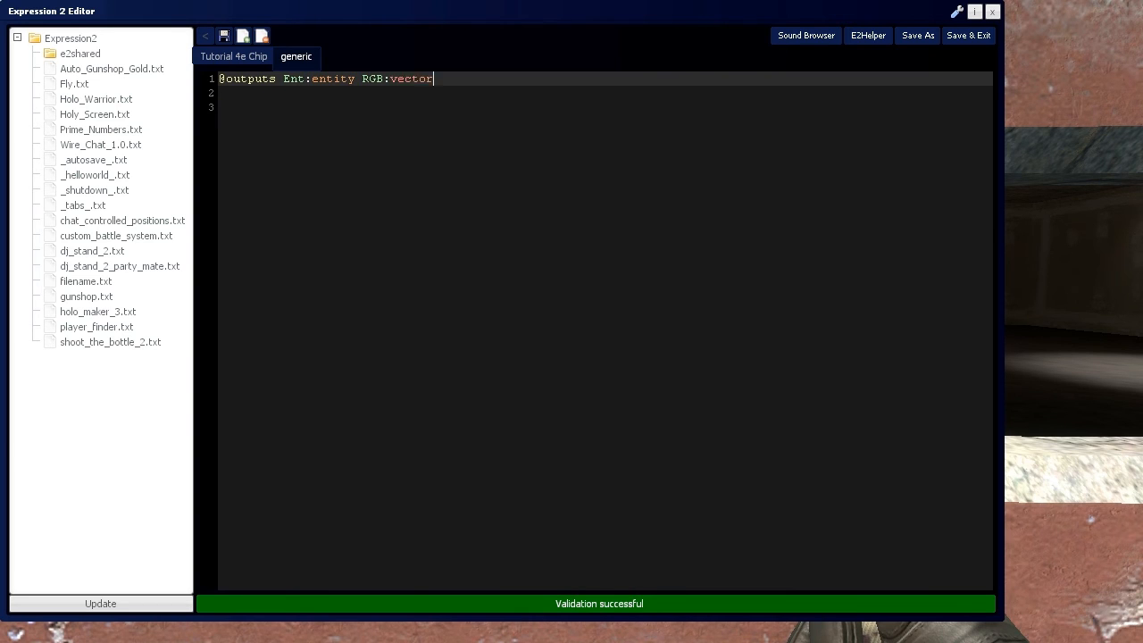
# Step: Add an if(first()|duped()) block setting Ent = owner() and RGB = vec(255,0,0)
pyautogui.write('if(')
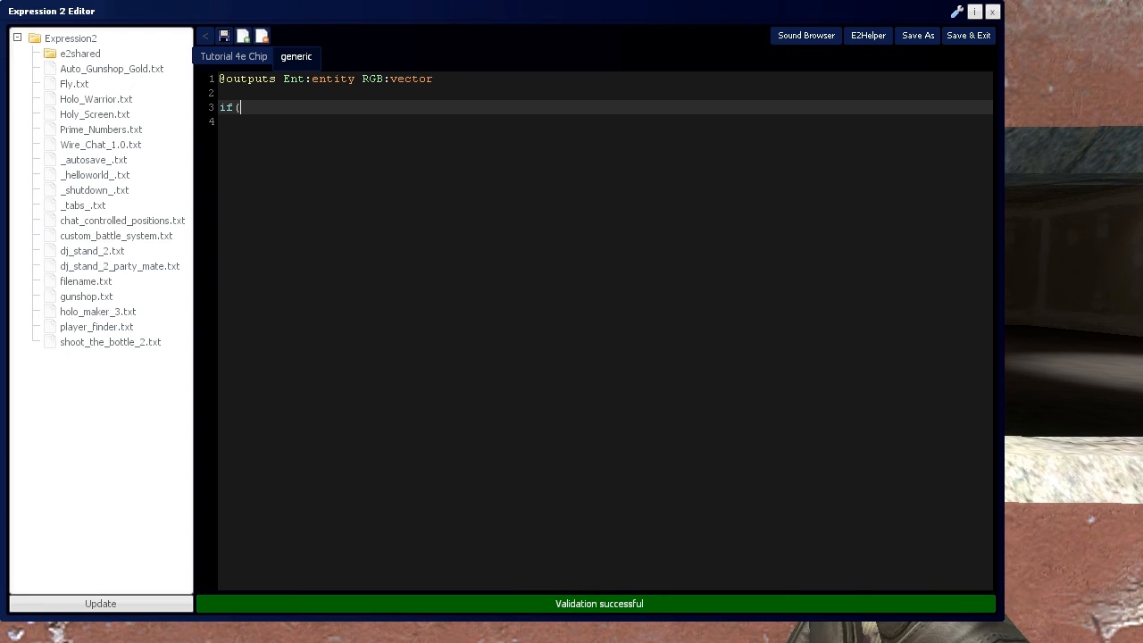
pyautogui.write('first()\\')
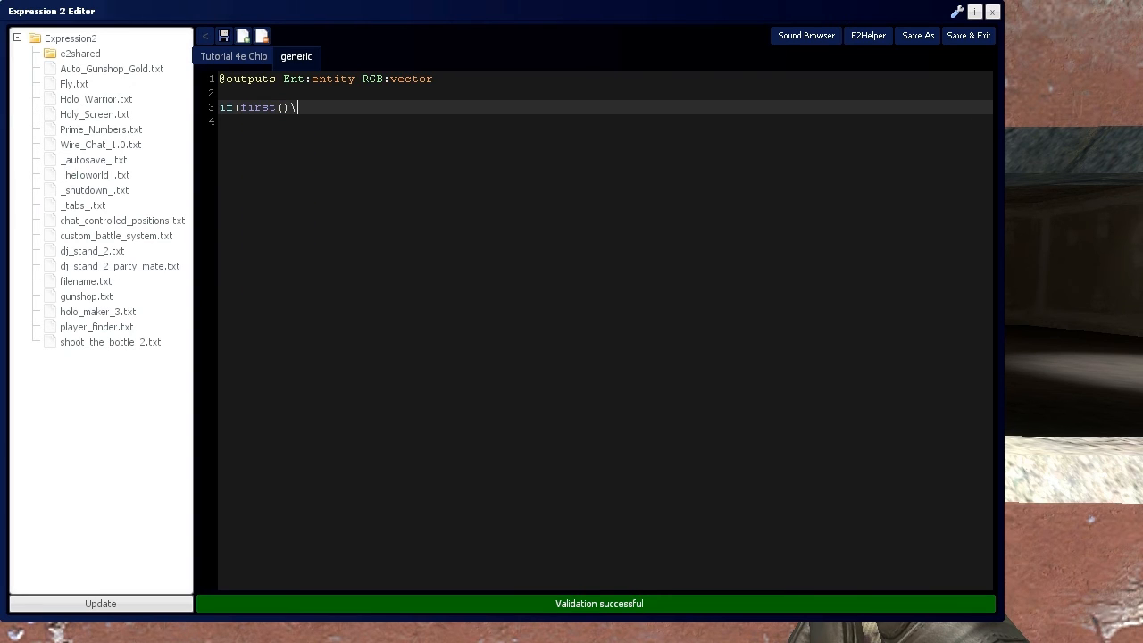
pyautogui.write('duped')
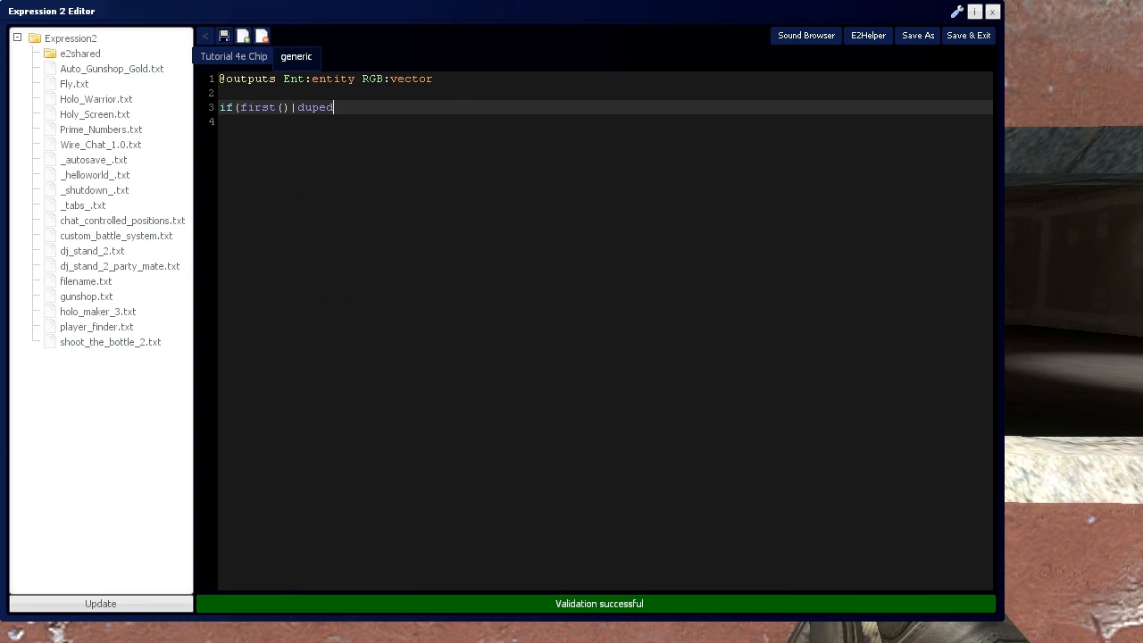
pyautogui.write('())')
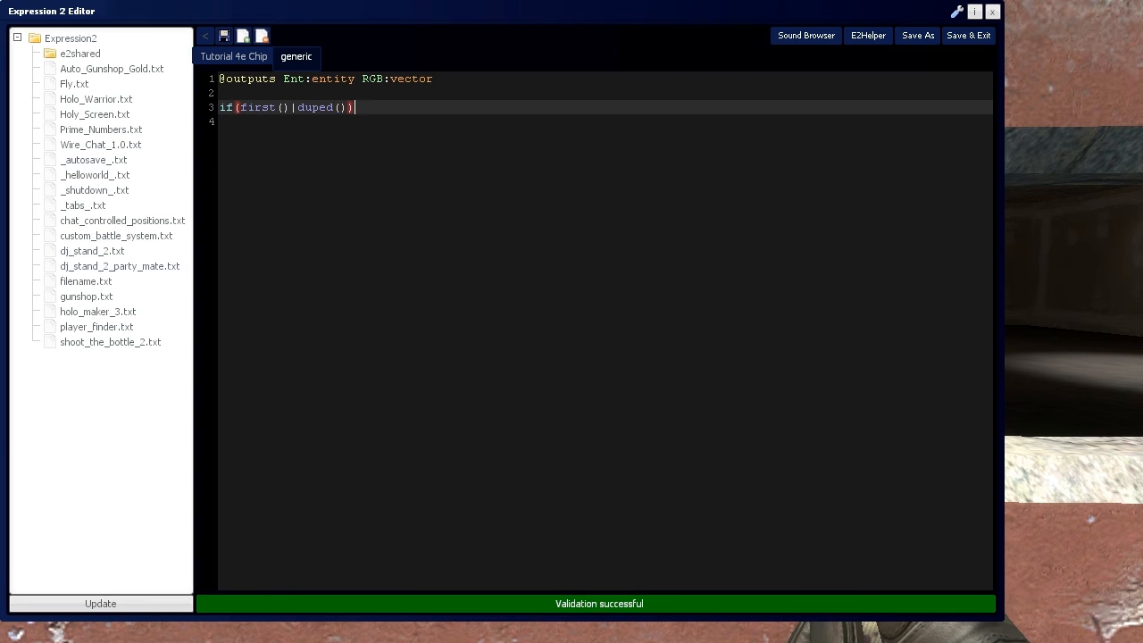
pyautogui.write('{')
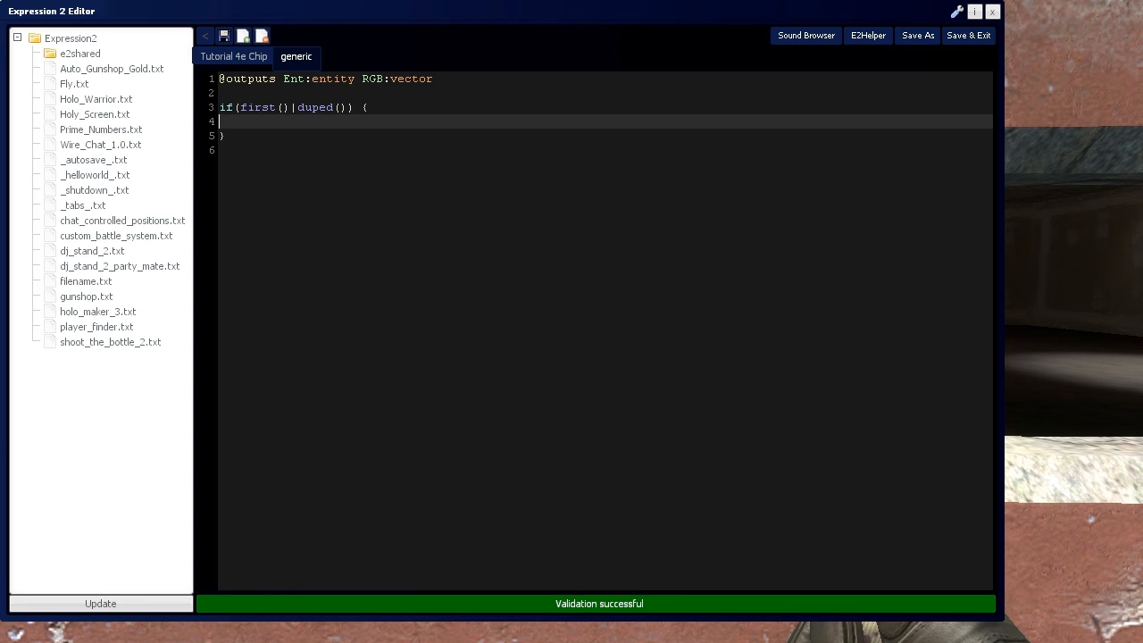
pyautogui.write('Ent =')
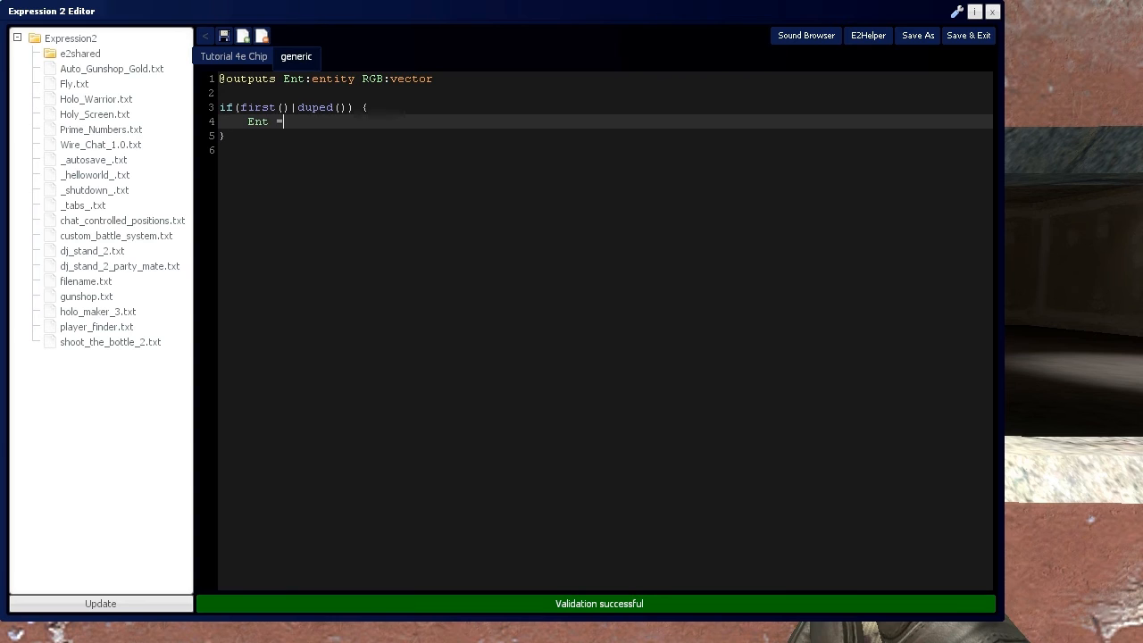
pyautogui.write('owner()')
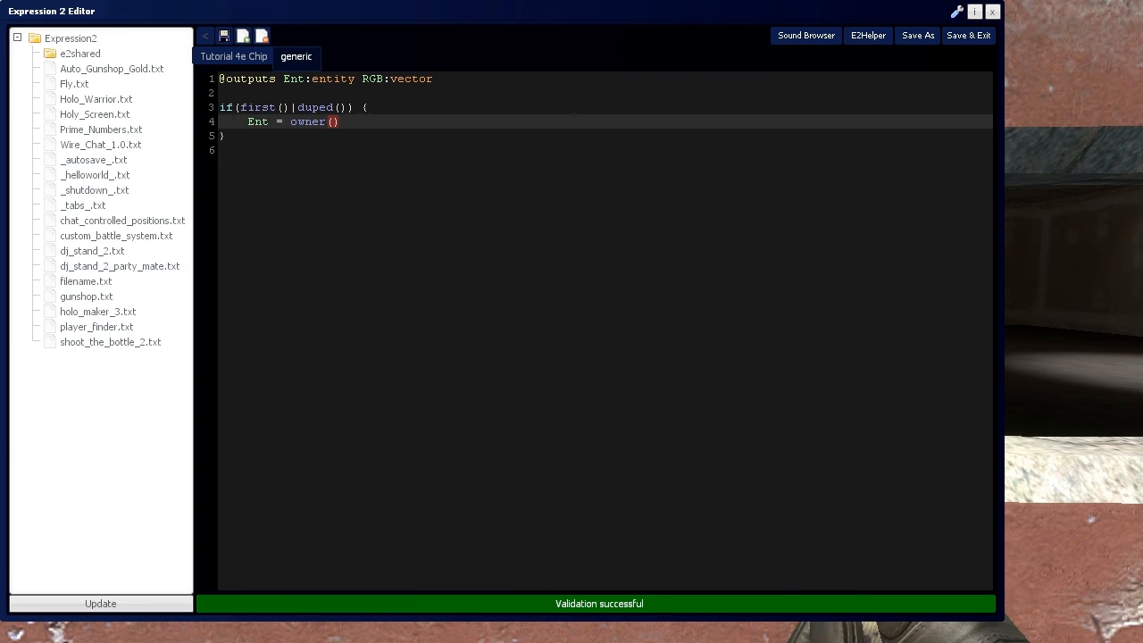
pyautogui.write('RGB')
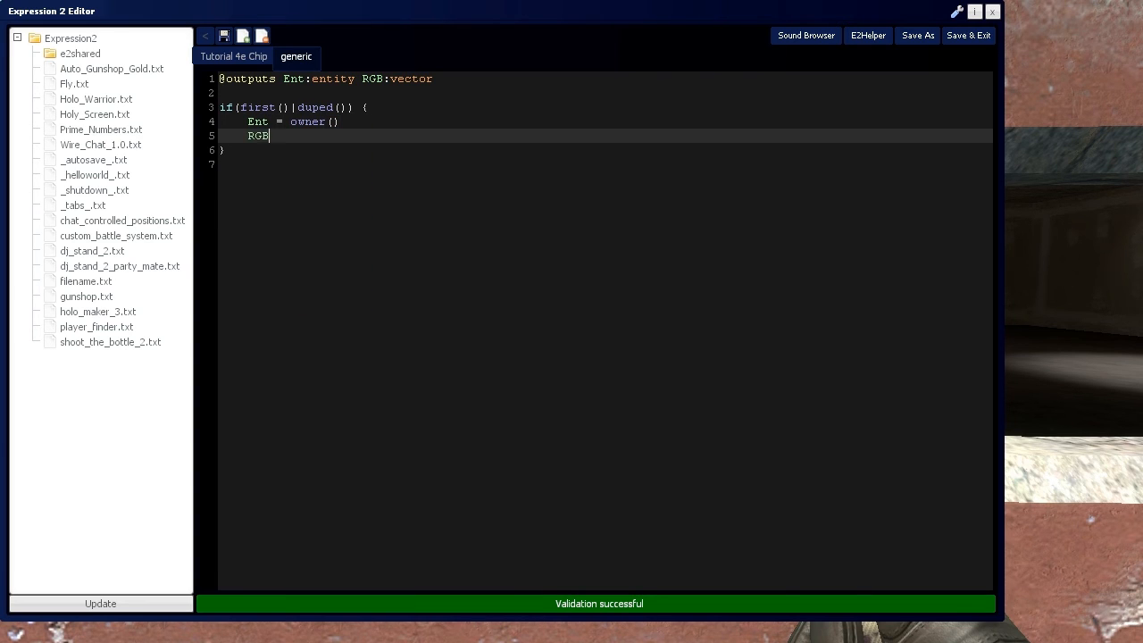
pyautogui.write('= vec(3')
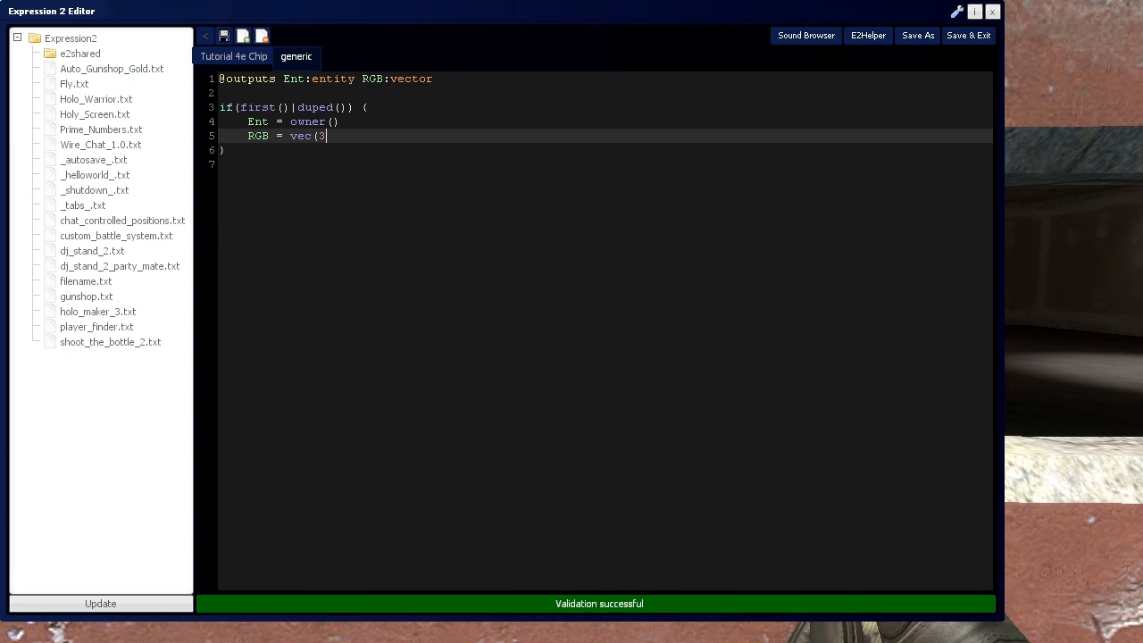
pyautogui.write('255,0,0)')
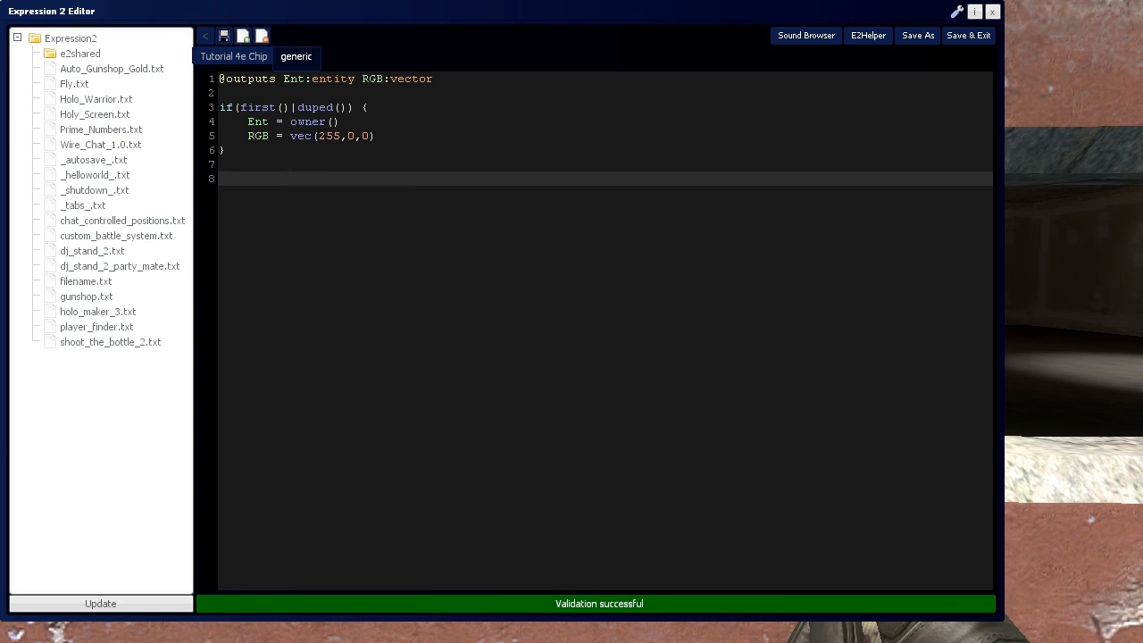
# Step: Add if(Ent:keyAttack1()) { RGB = shiftR(RGB) } below the setup block, with a blank line above
pyautogui.click(219, 179)
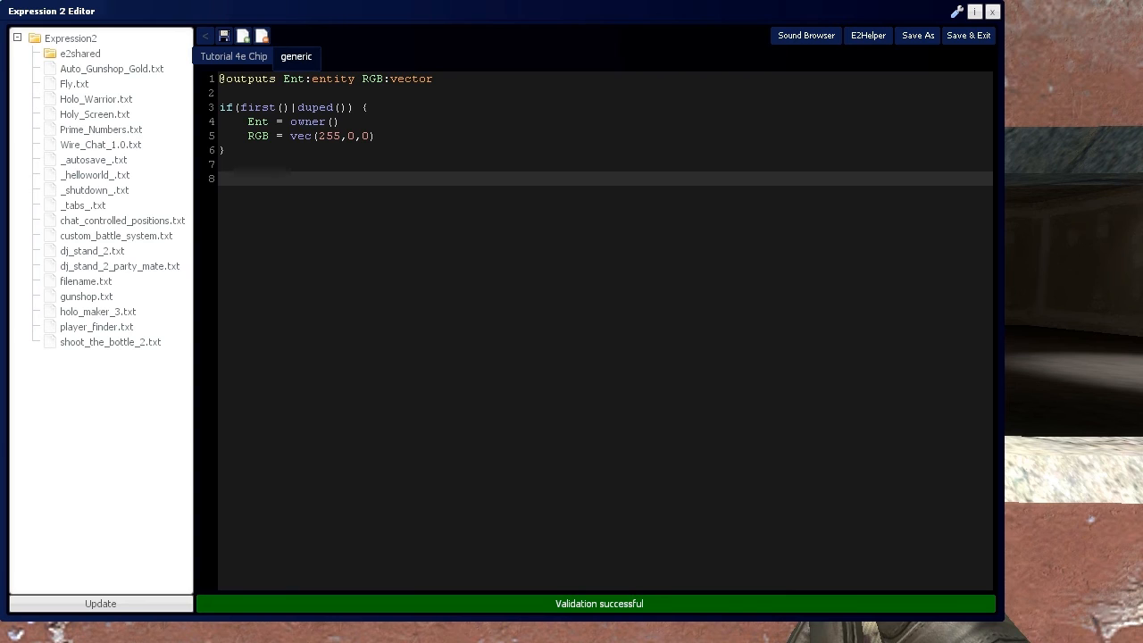
pyautogui.write('if(')
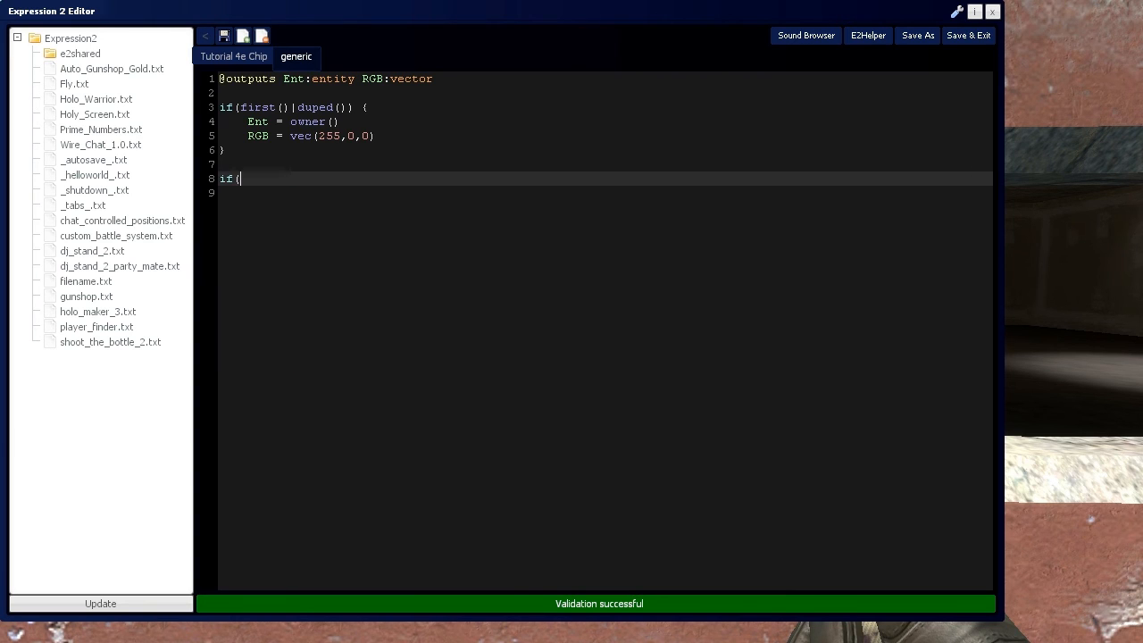
pyautogui.write('Ent:')
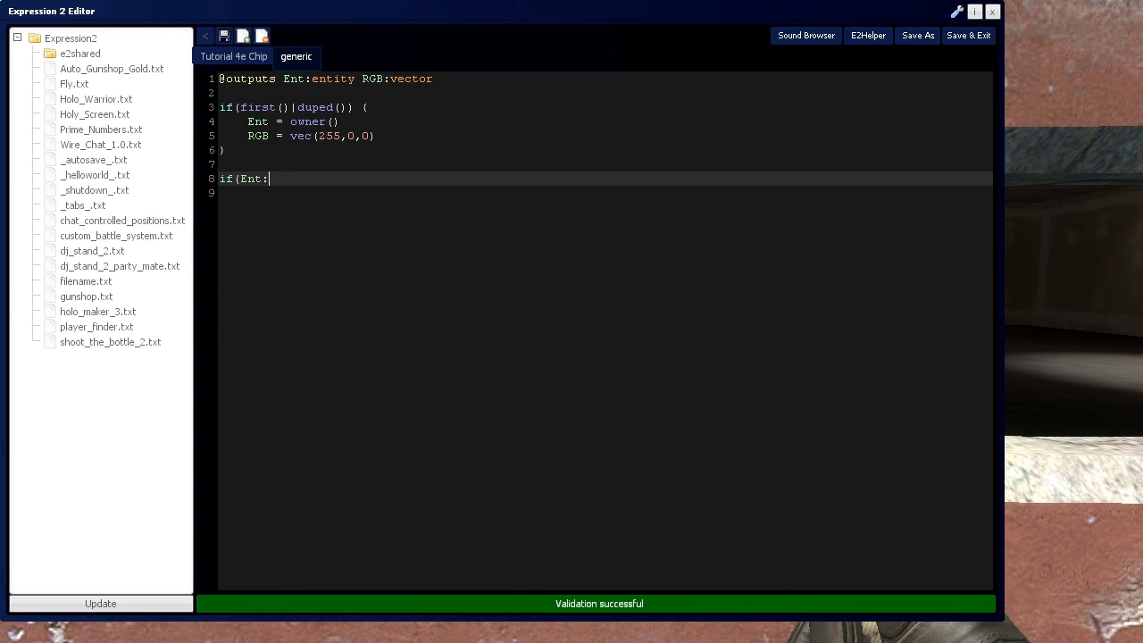
pyautogui.write('keyAttack1(')
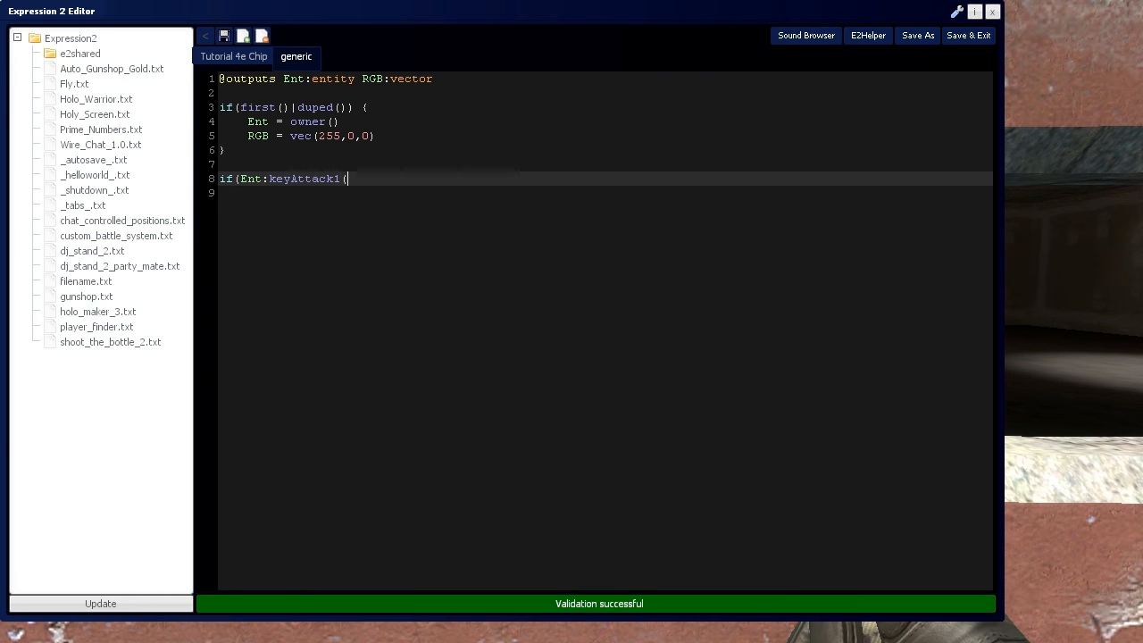
pyautogui.write(')) {')
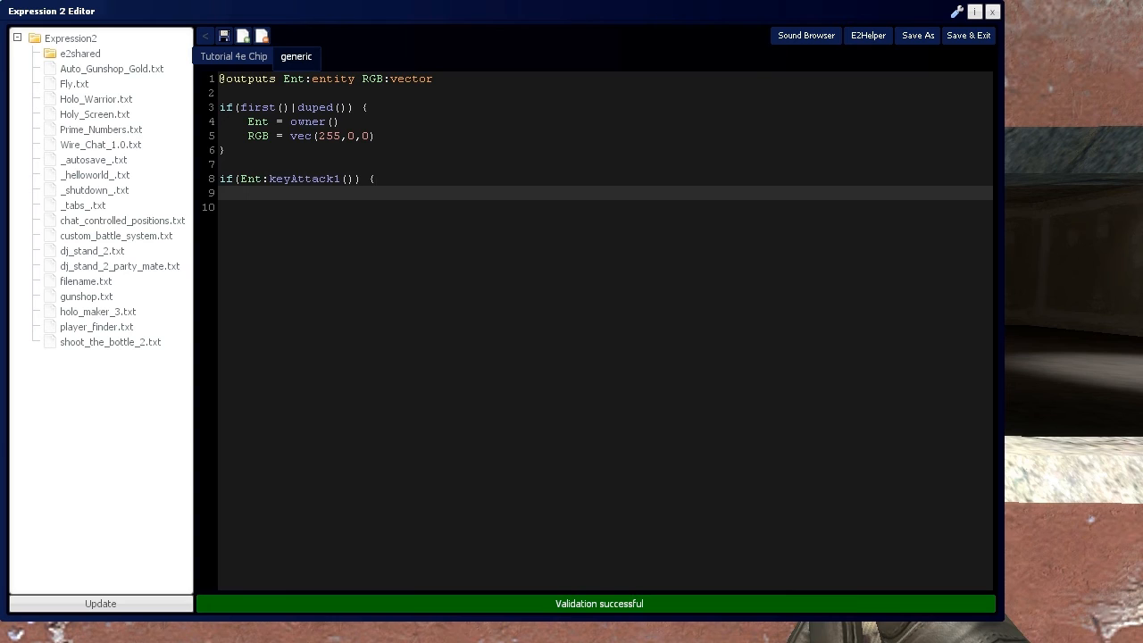
pyautogui.write('RGB =')
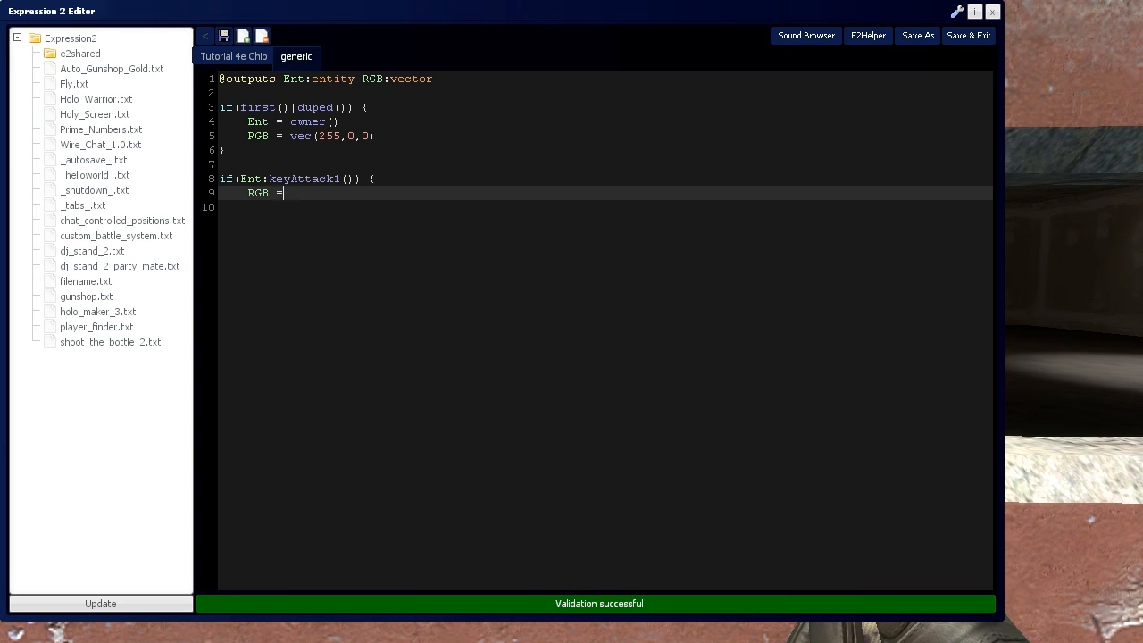
pyautogui.write('shiftR')
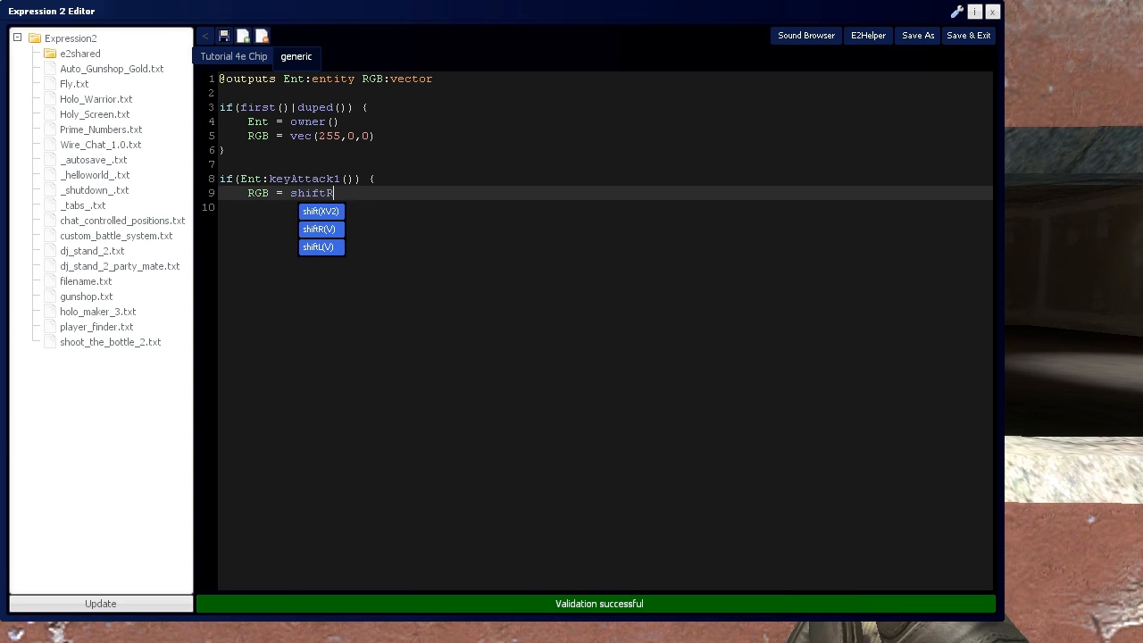
pyautogui.write('(RBG')
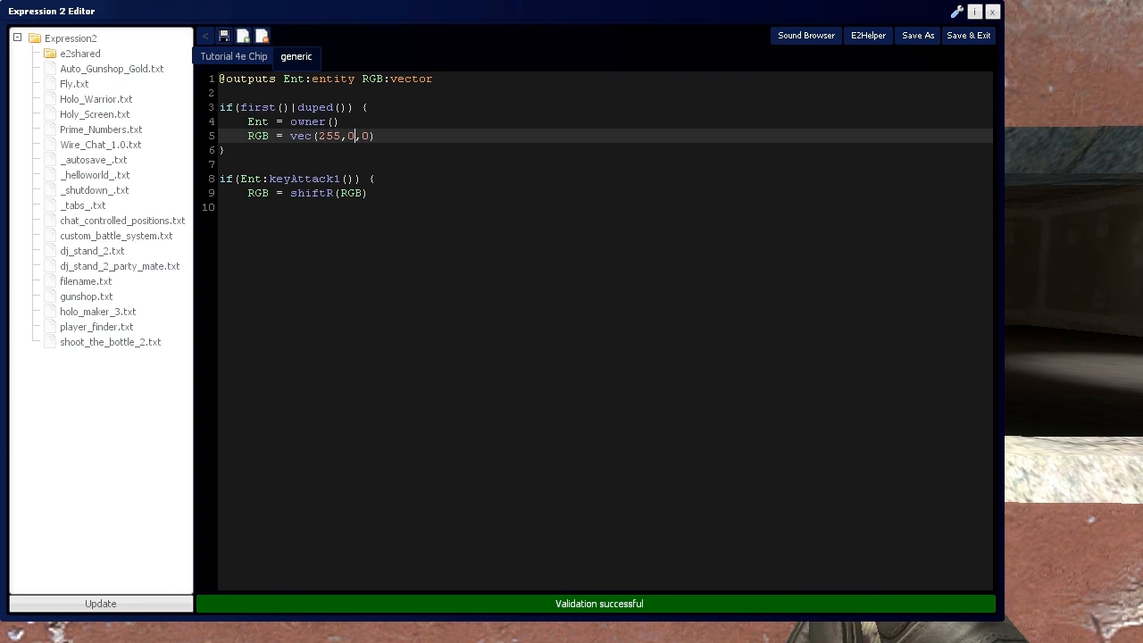
pyautogui.press('enter')
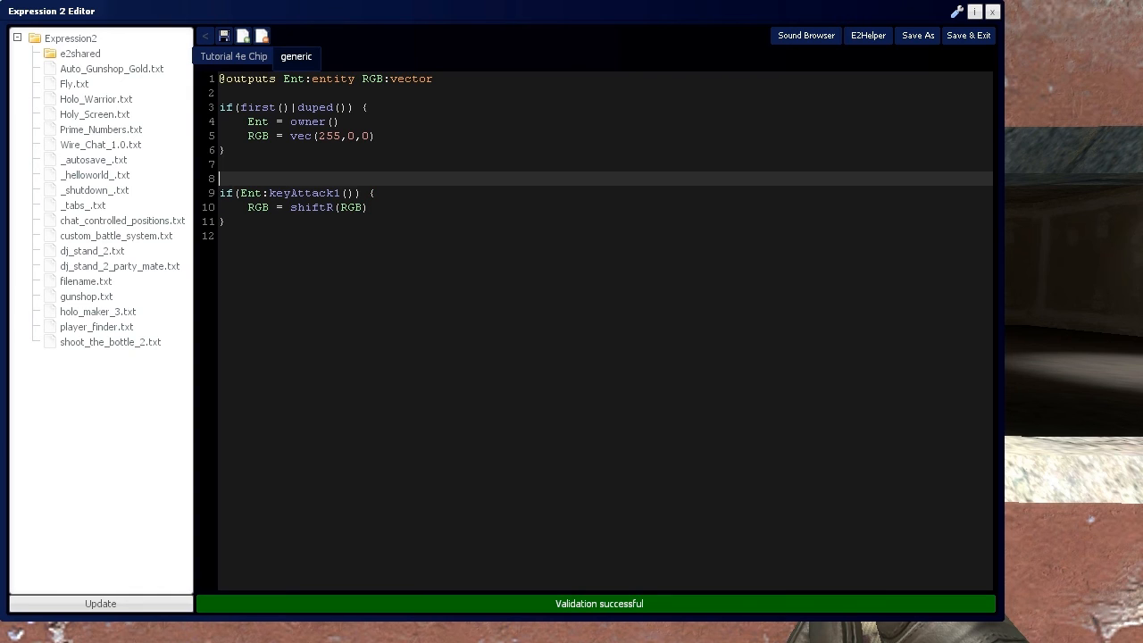
# Step: Add interval(500) on line 8 and save the script as a new file
pyautogui.write('inter')
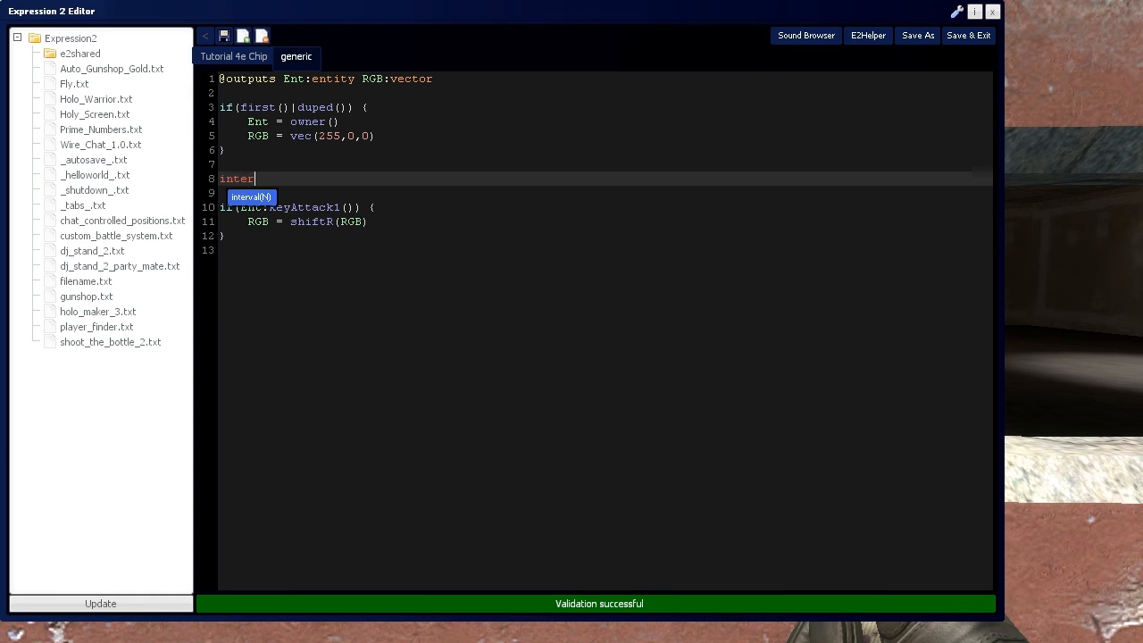
pyautogui.write('val(500')
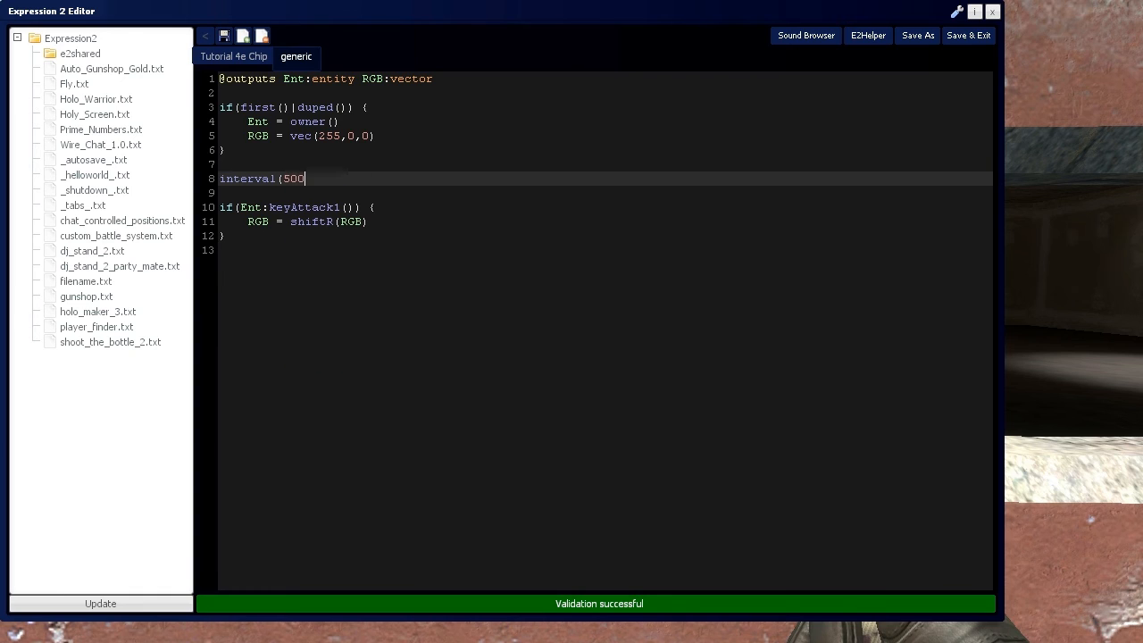
pyautogui.click(917, 35)
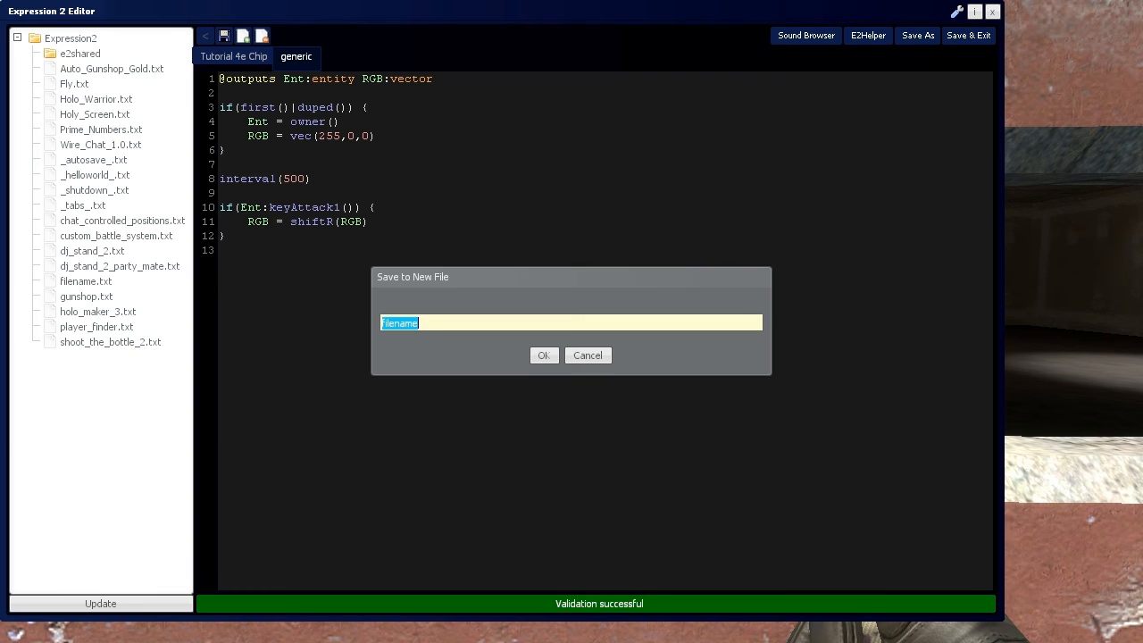
pyautogui.click(587, 354)
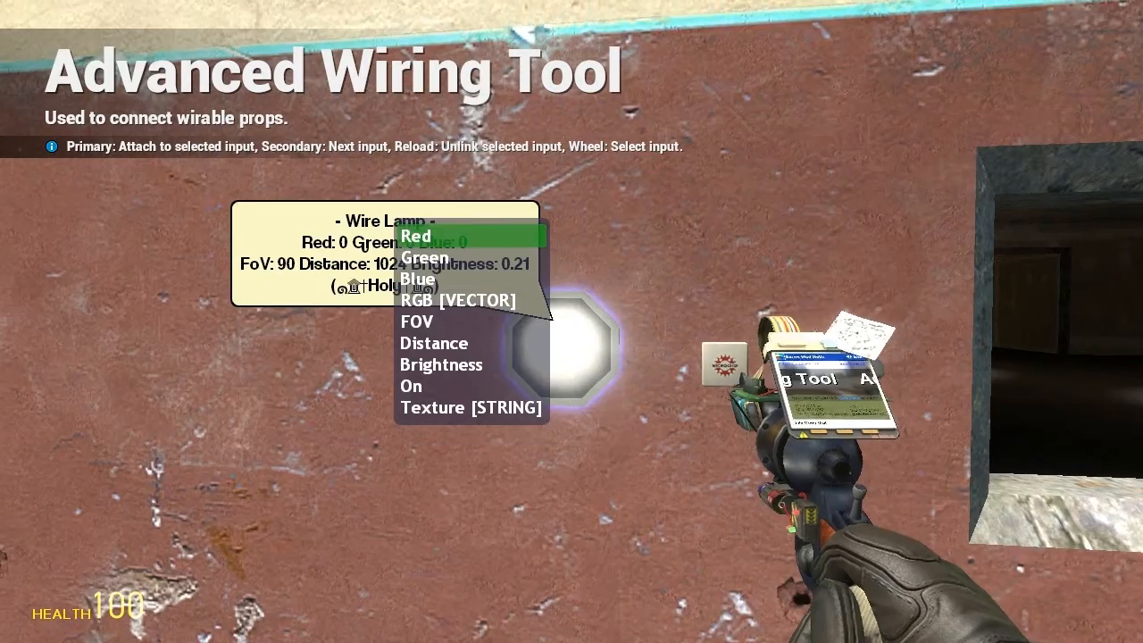
# Step: Wire the lamp's colour input to the chip and cycle the lamp colour in-game
pyautogui.click(458, 299)
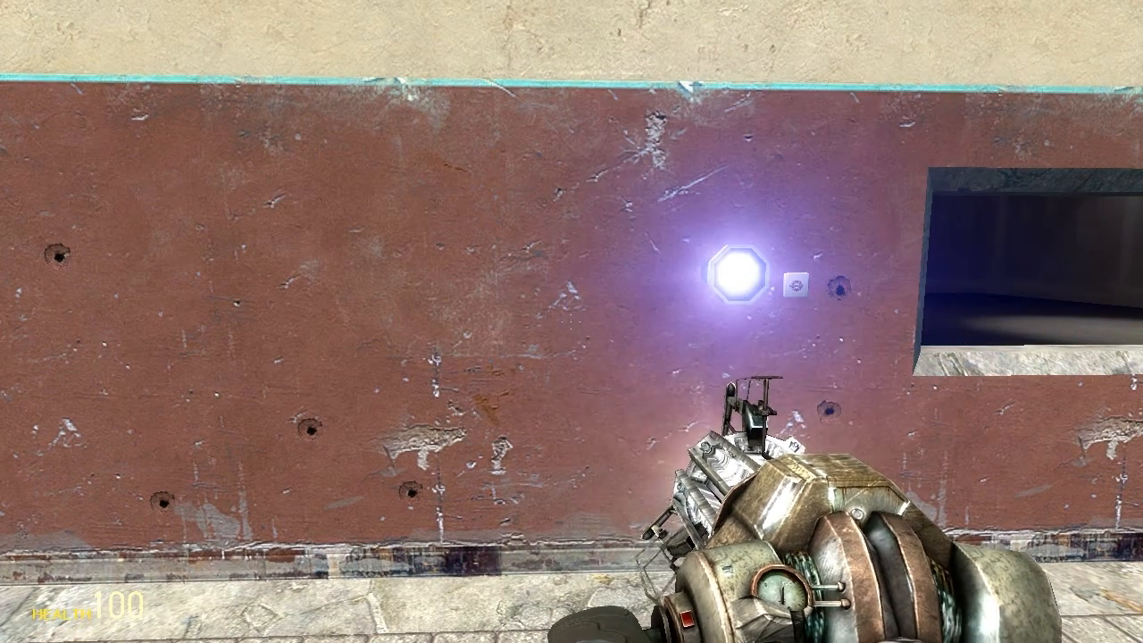
pyautogui.click(572, 322)
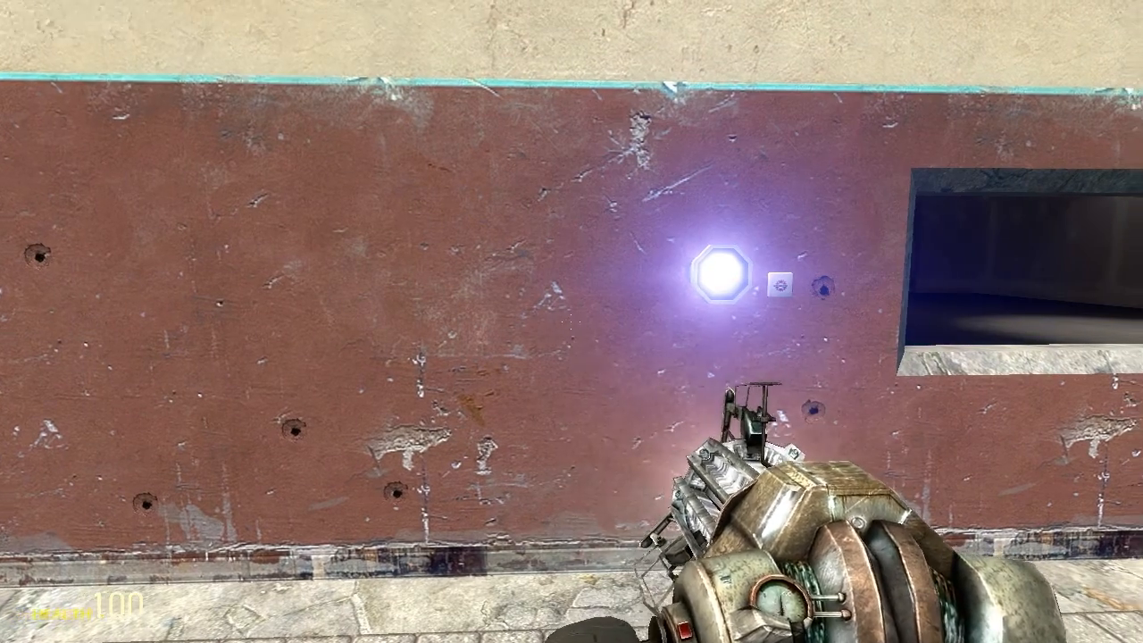
pyautogui.press('q')
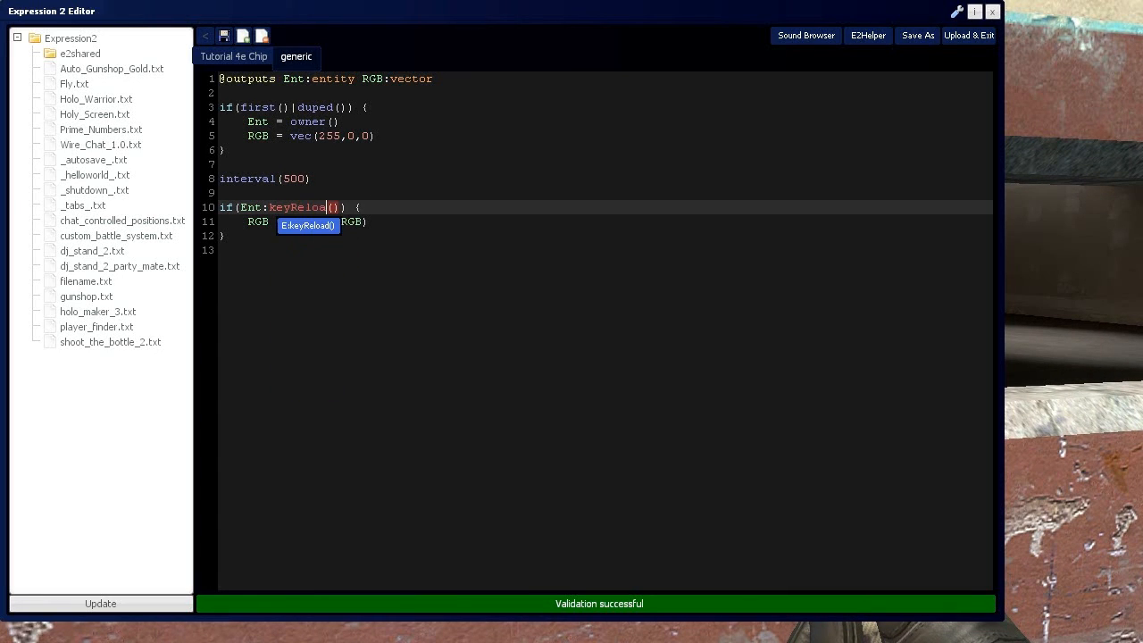
# Step: Edit the line 10 key condition toward Ent:keyReload()
pyautogui.write('d')
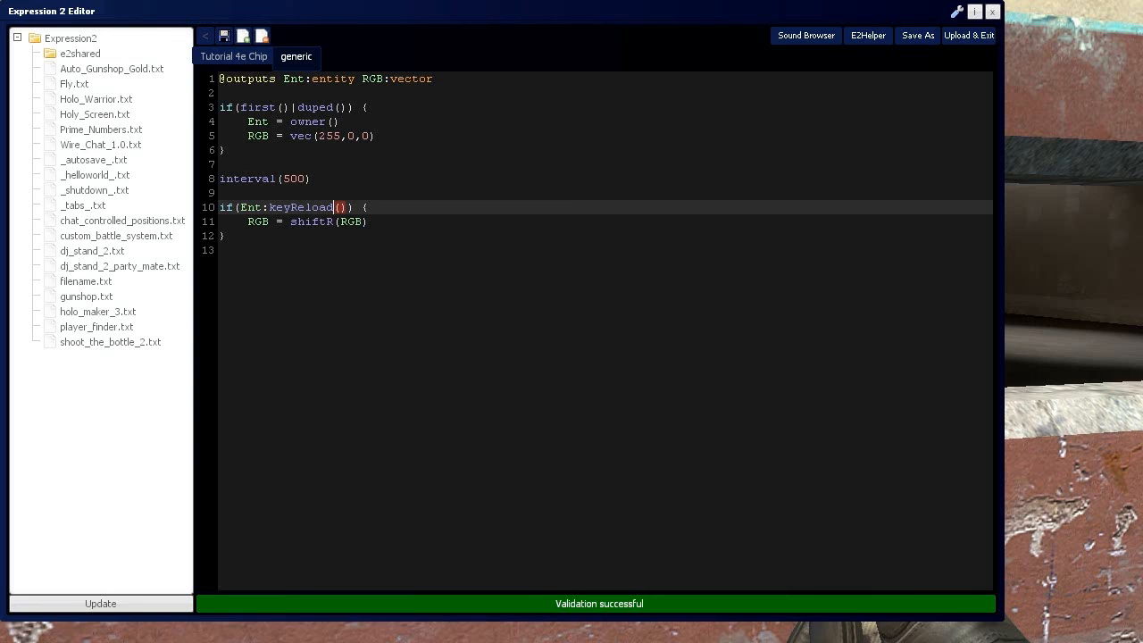
pyautogui.press('Backspace')
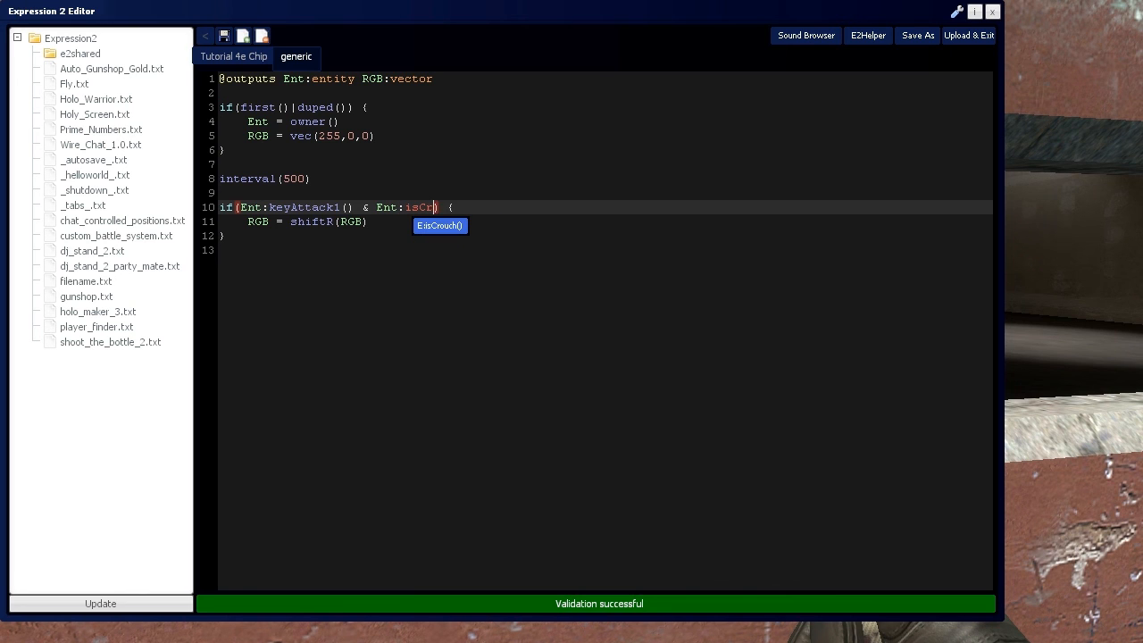
# Step: Change the condition to Ent:keyAttack1() & Ent:isAlive(), then show the Tutorial 4e Chip code
pyautogui.press('Tab')
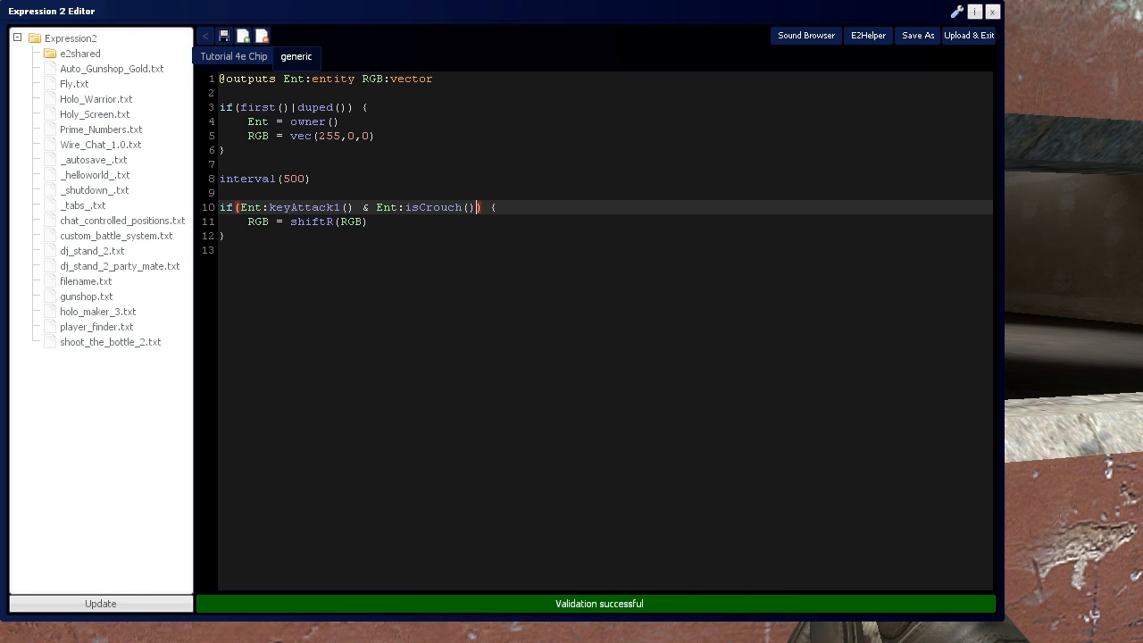
pyautogui.click(968, 34)
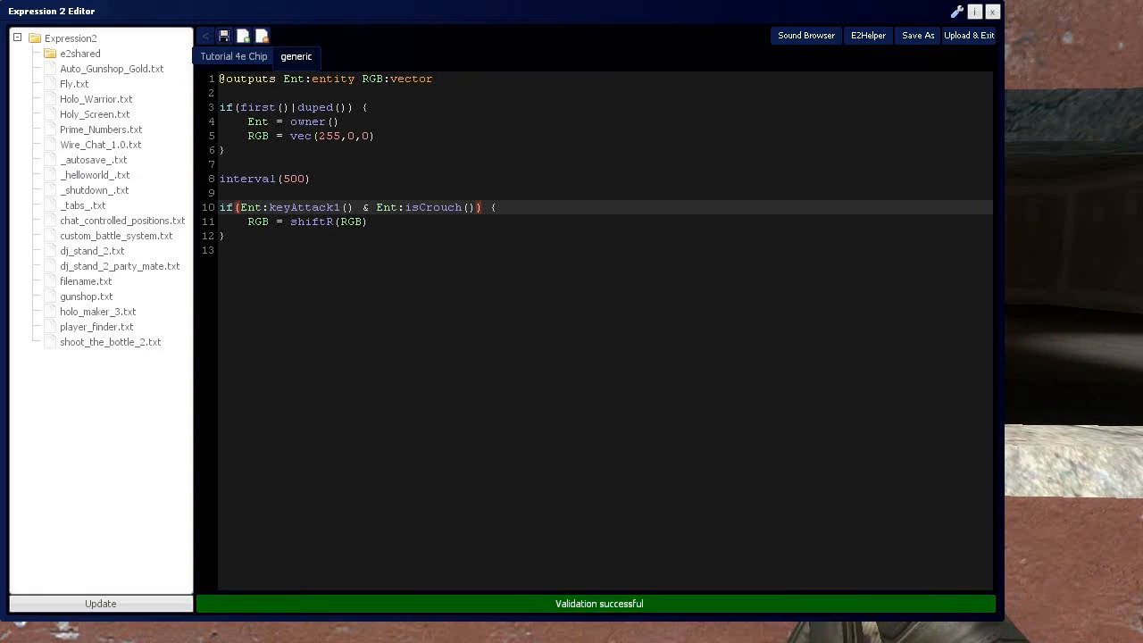
pyautogui.doubleClick(439, 208)
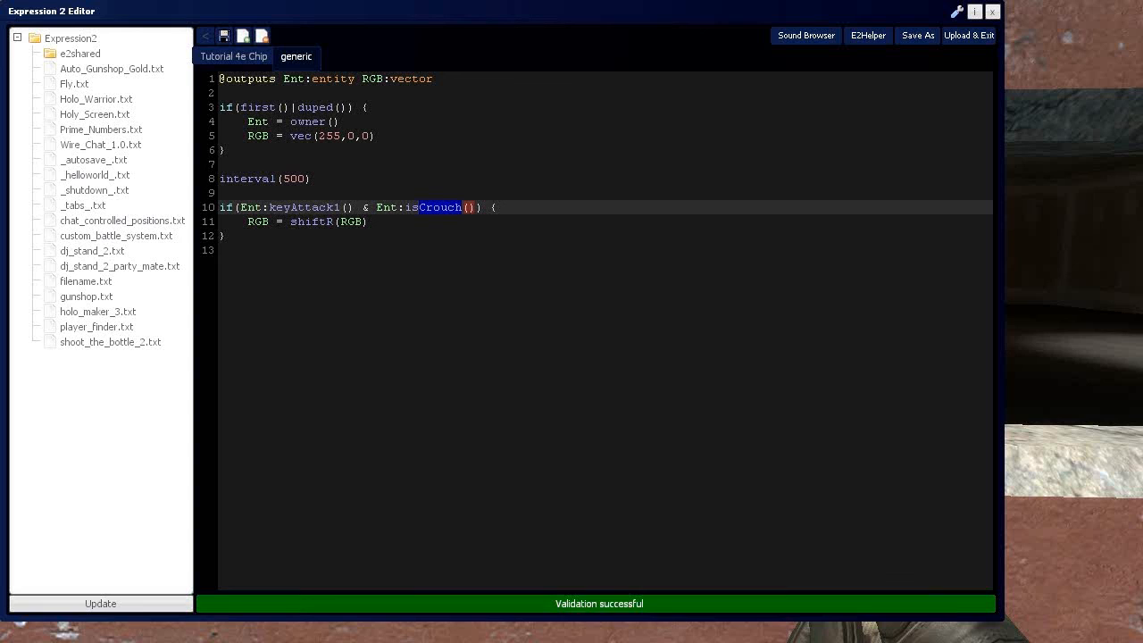
pyautogui.write('isAdmin')
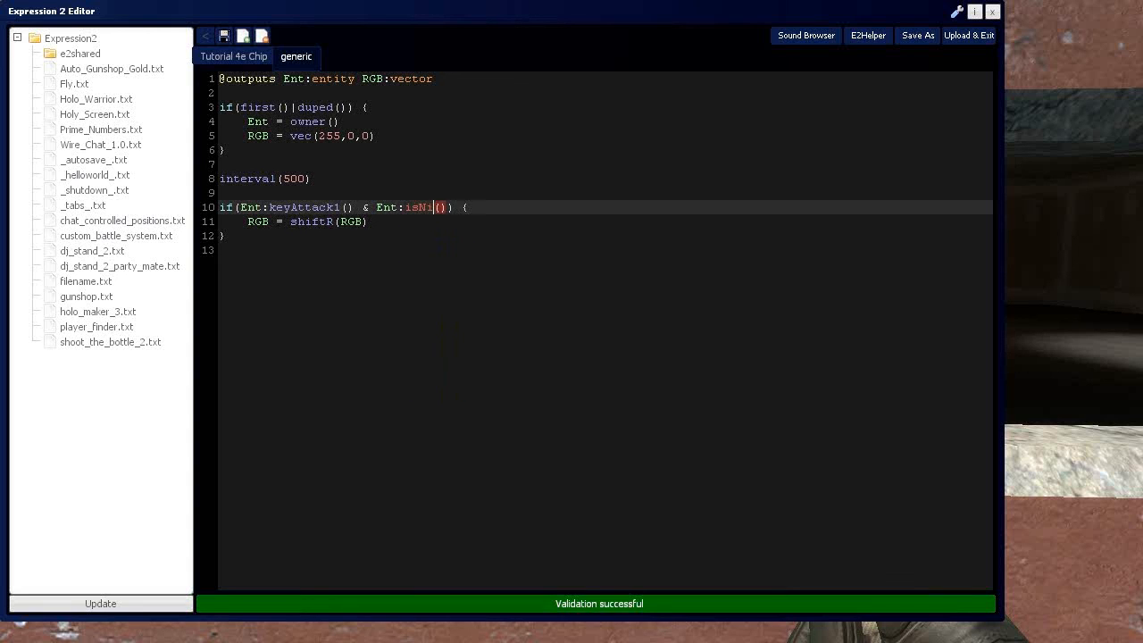
pyautogui.write('oclip')
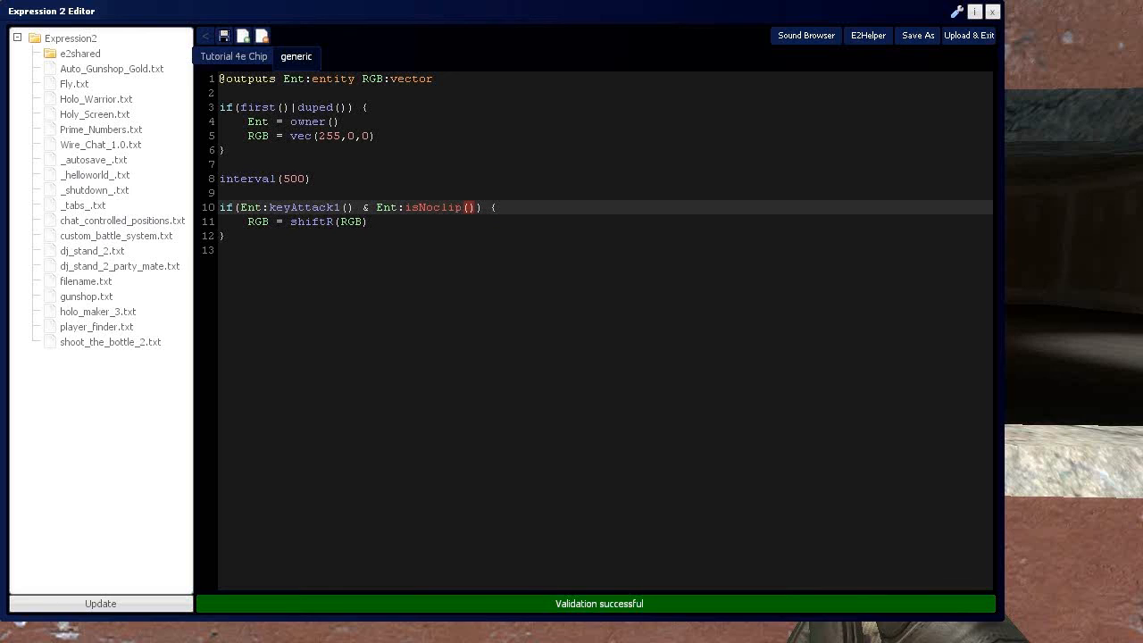
pyautogui.write('isAlive')
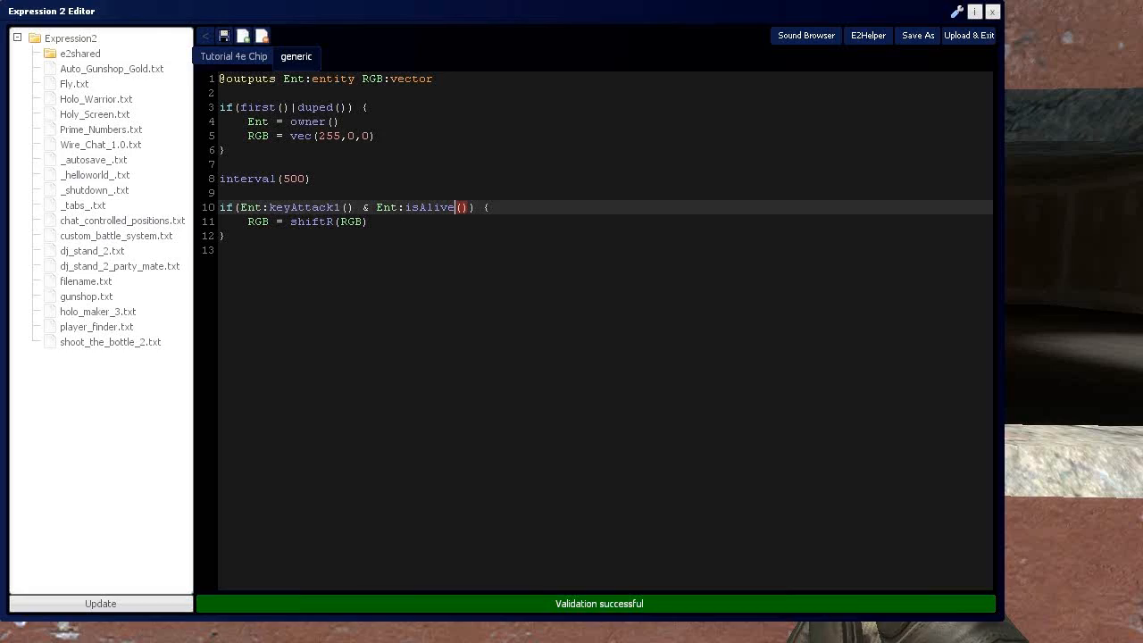
pyautogui.click(233, 56)
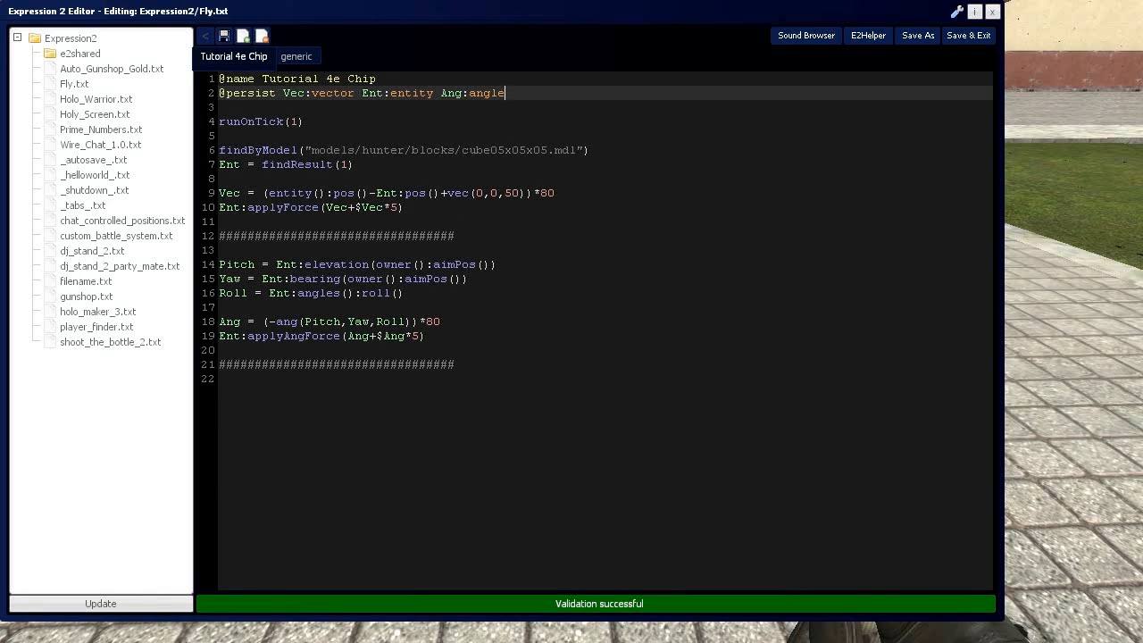
pyautogui.click(225, 207)
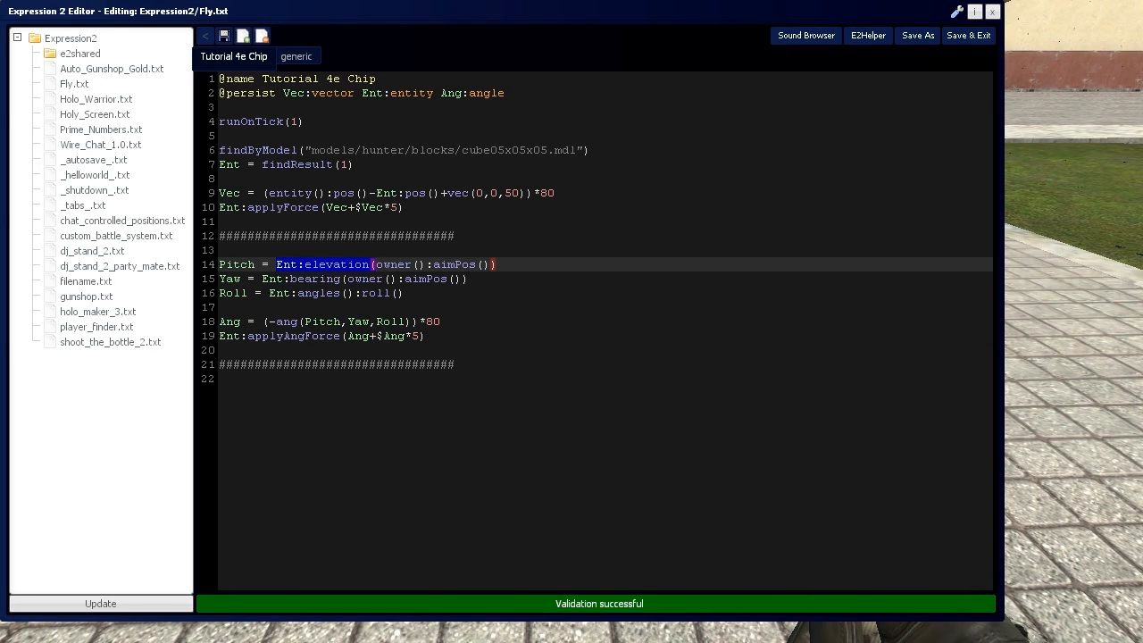
pyautogui.moveTo(275, 265); pyautogui.dragTo(495, 265)
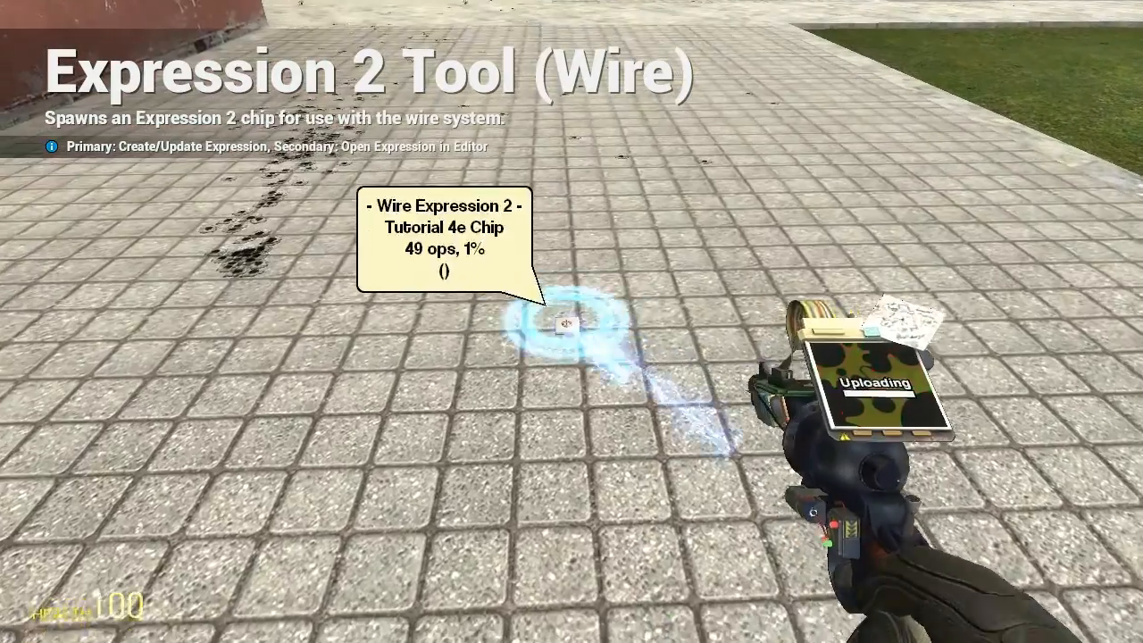
# Step: Upload the Tutorial 4e Chip code to the chip on the ground
pyautogui.press('q')
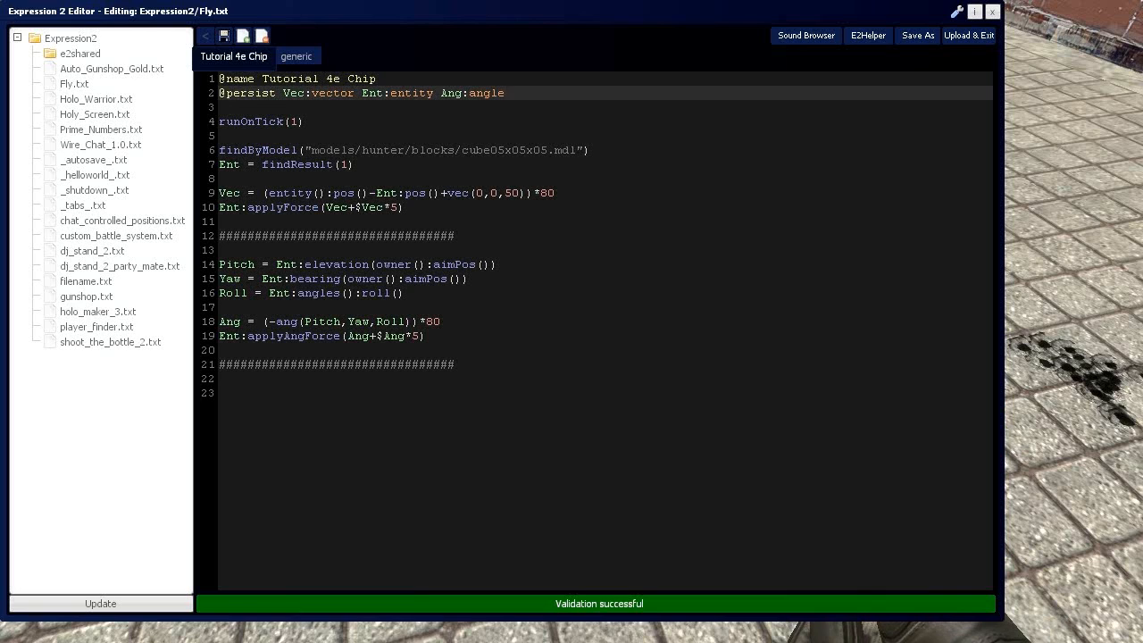
pyautogui.write('@o')
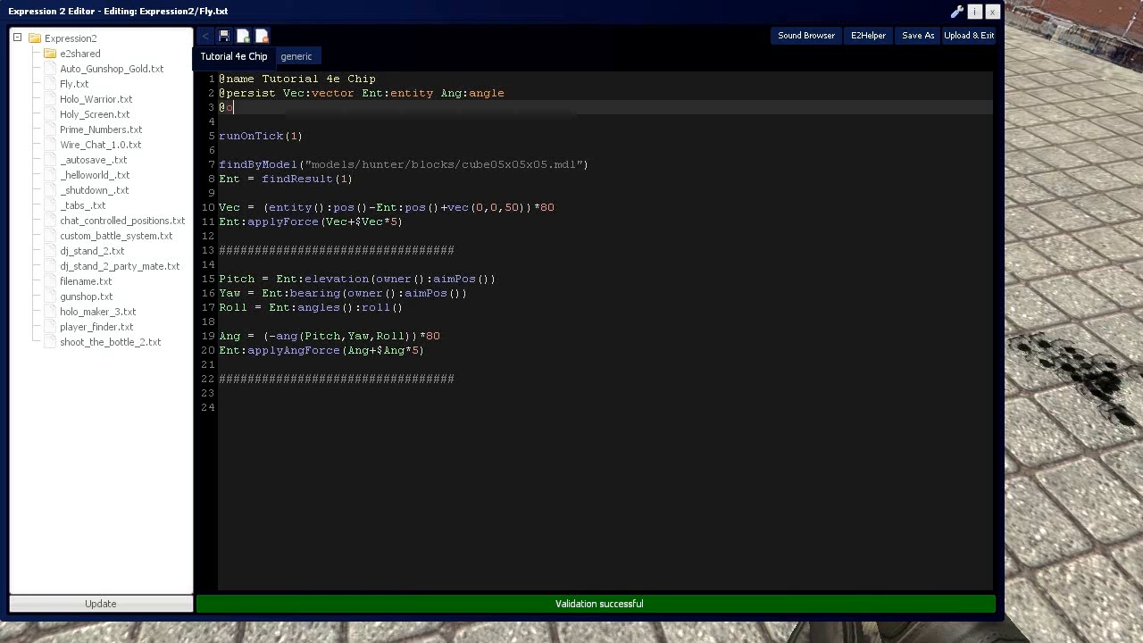
pyautogui.write('outputs Fir')
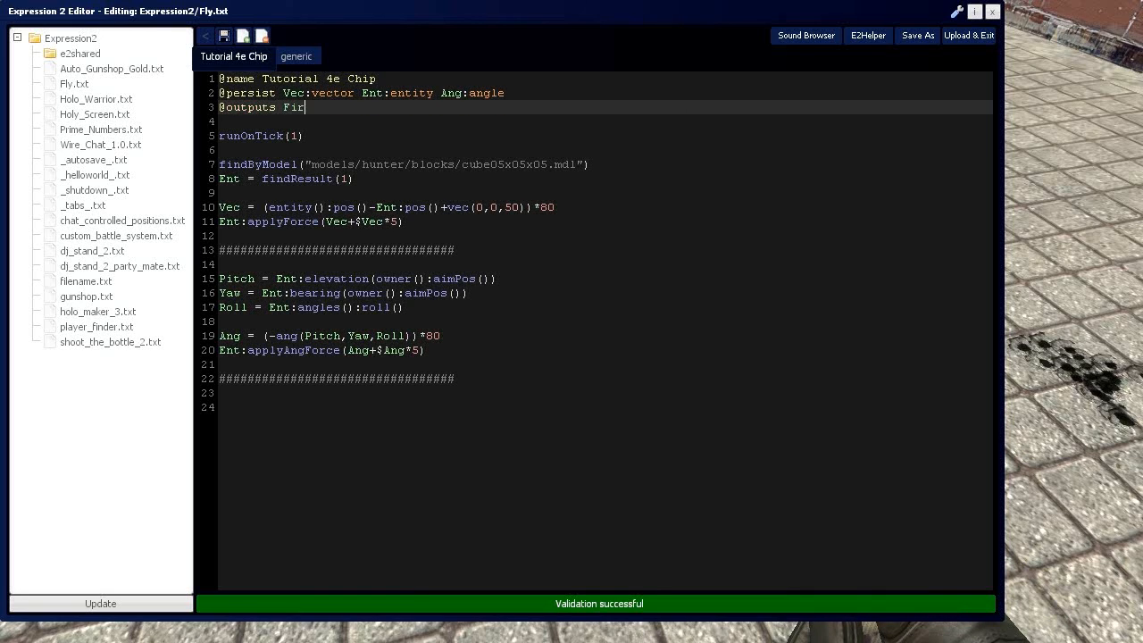
pyautogui.write('e')
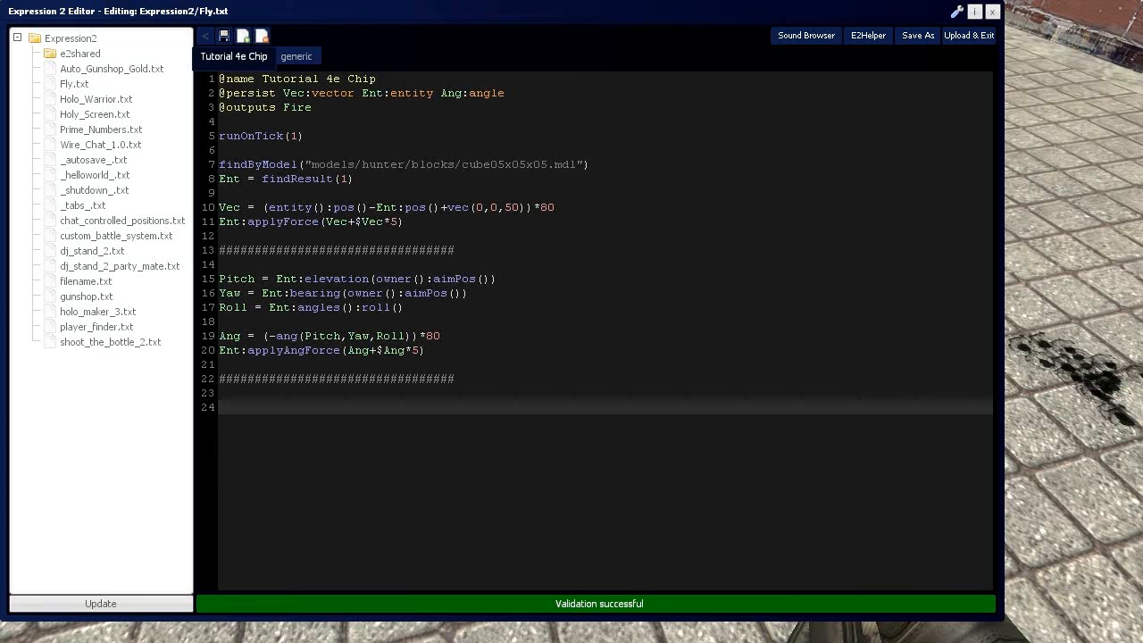
pyautogui.write('if(Ent:')
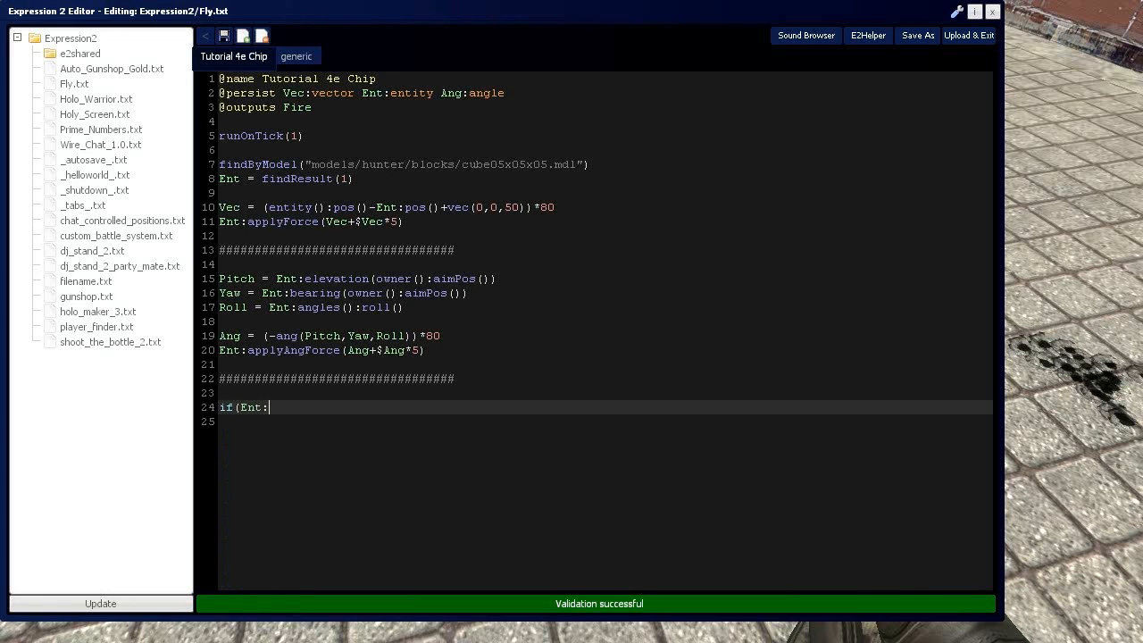
pyautogui.write('on')
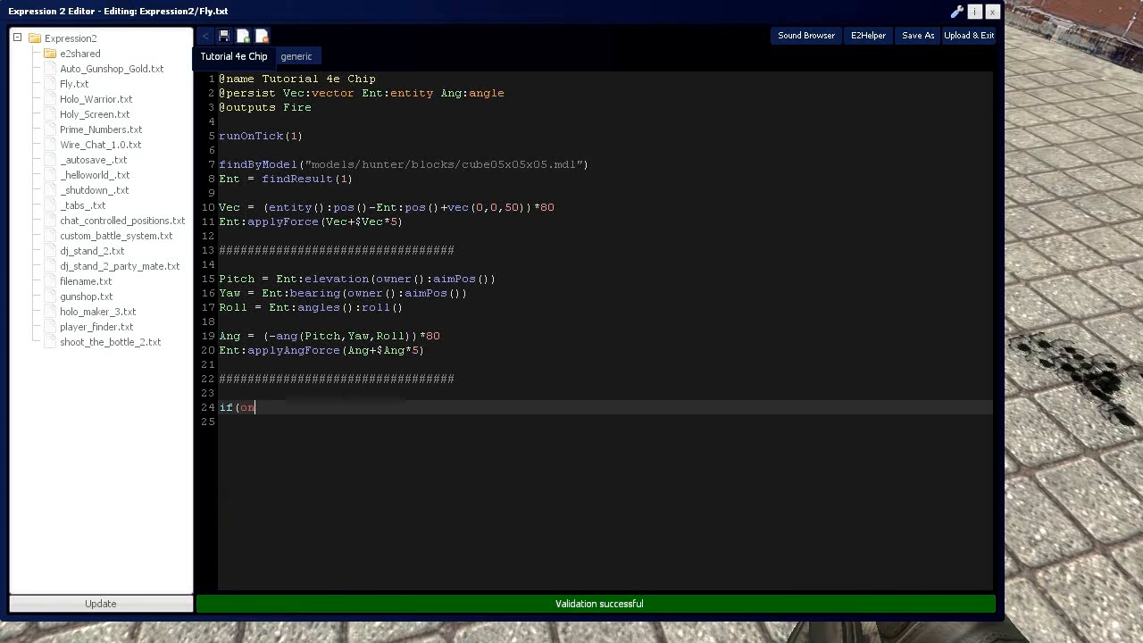
pyautogui.write('wner():')
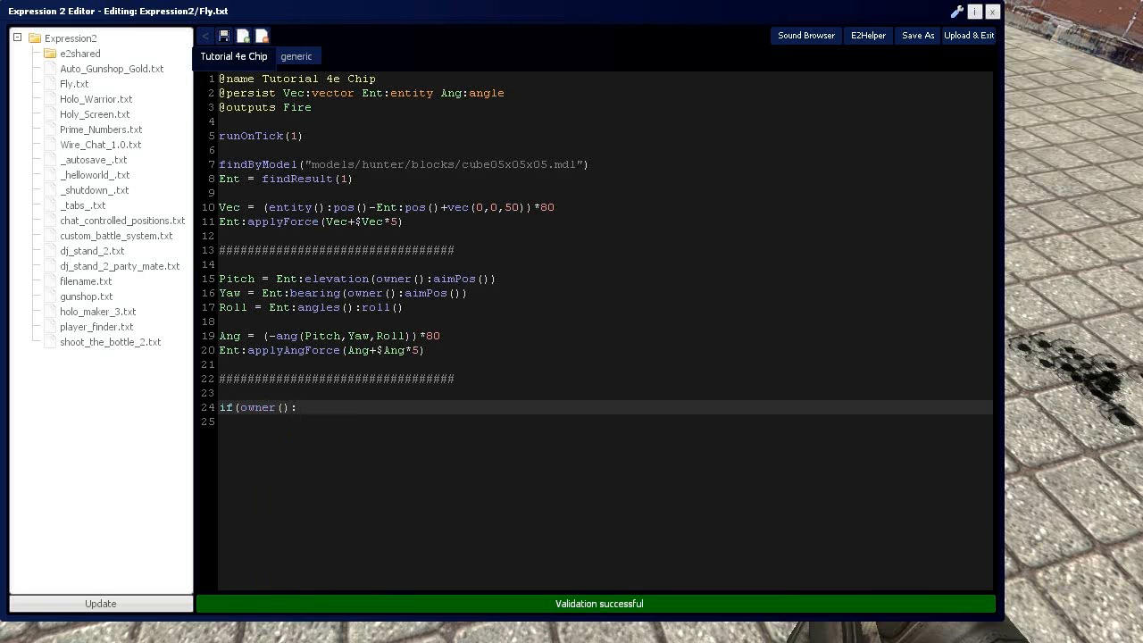
pyautogui.write('keyAttack1()) {')
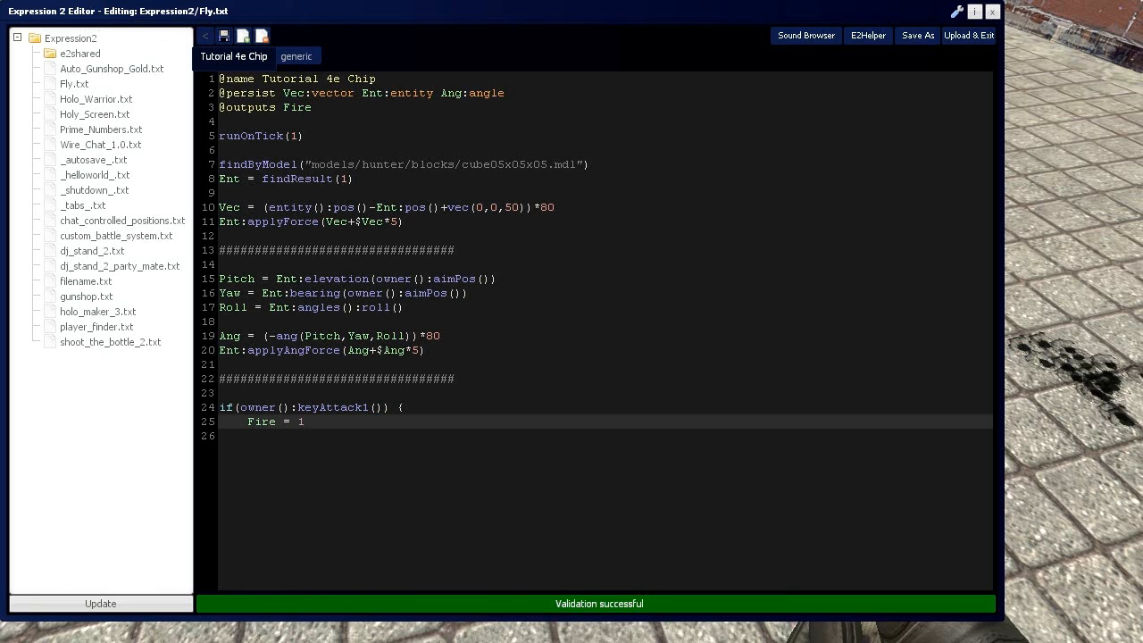
pyautogui.write('}')
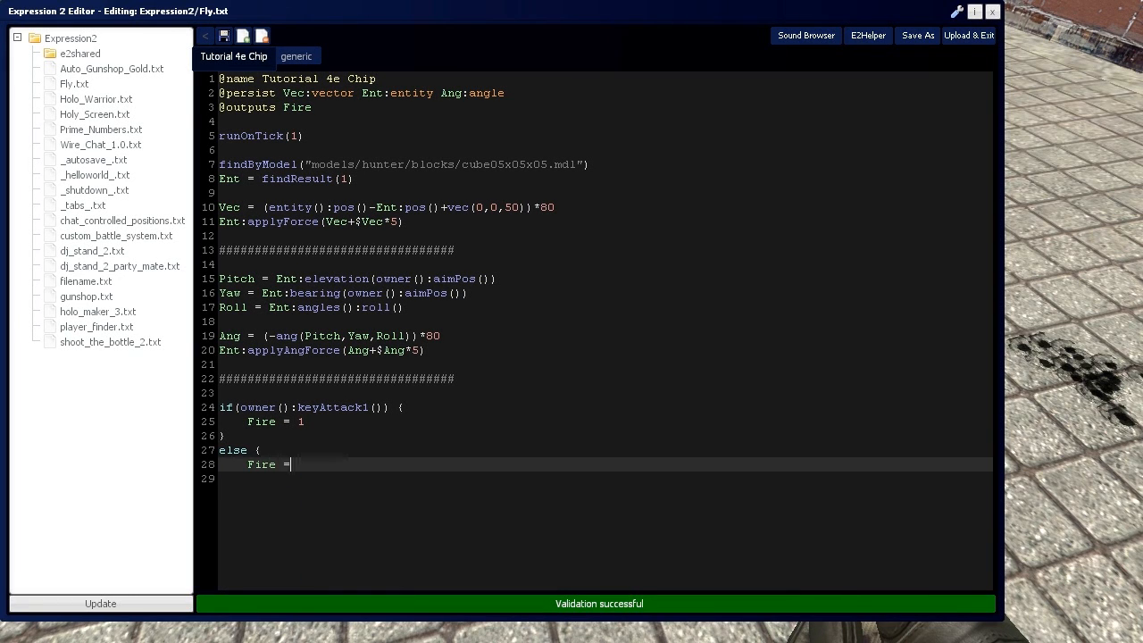
pyautogui.write('0')
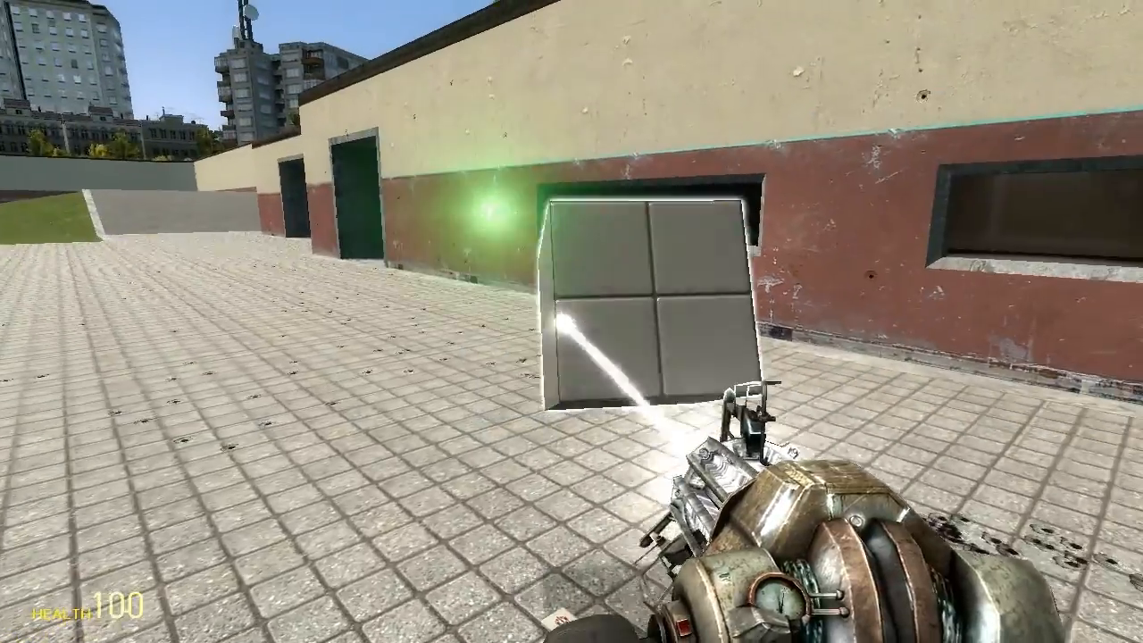
# Step: Fire the cube's turret at the wall, then bring up the spawn menu
pyautogui.press('q')
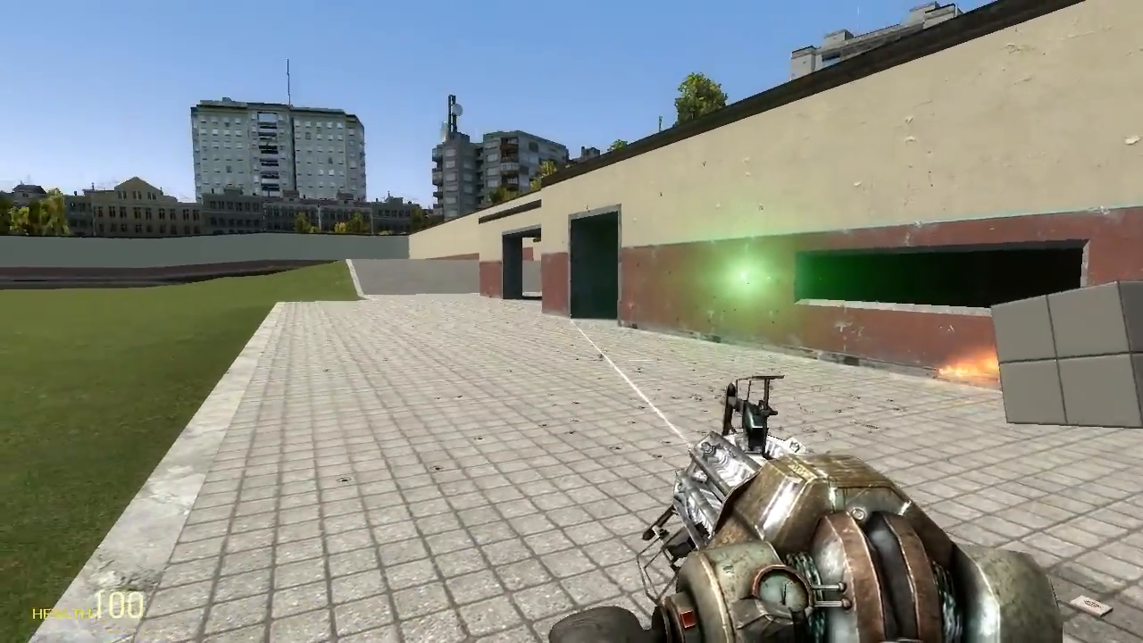
pyautogui.press('q')
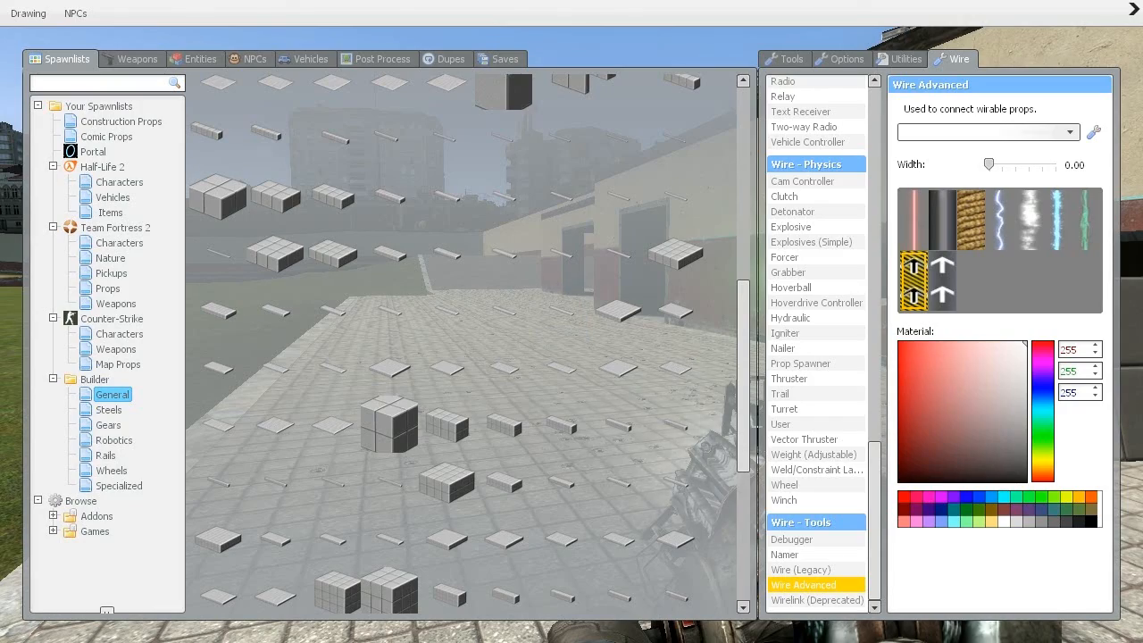
# Step: Equip the NPC Spawn Creator from the general tools list
pyautogui.click(783, 58)
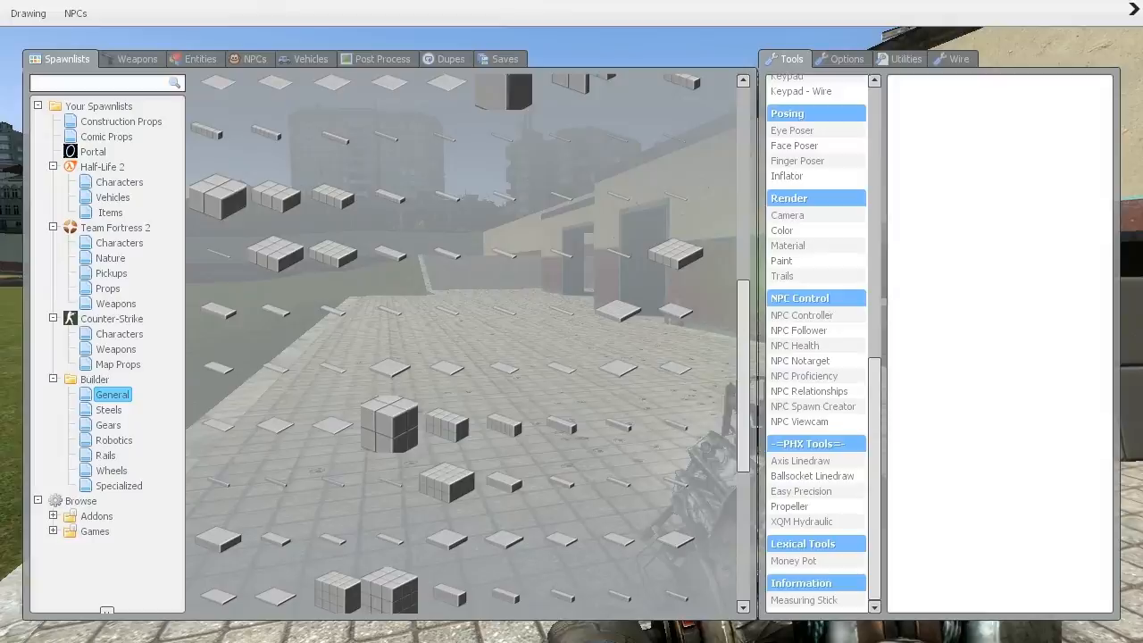
pyautogui.click(813, 407)
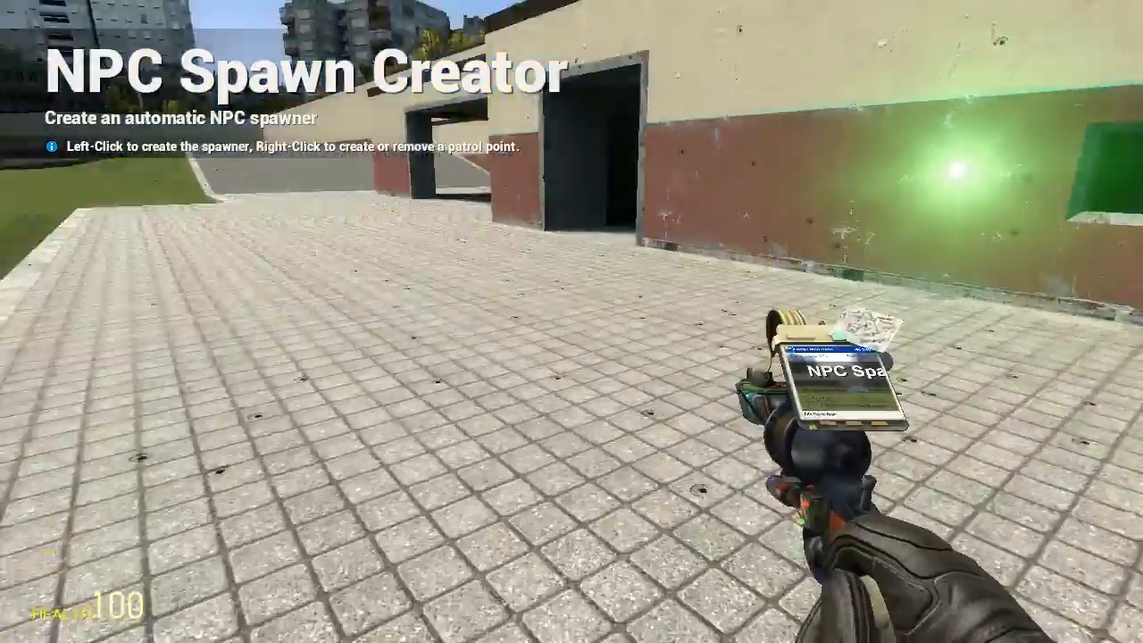